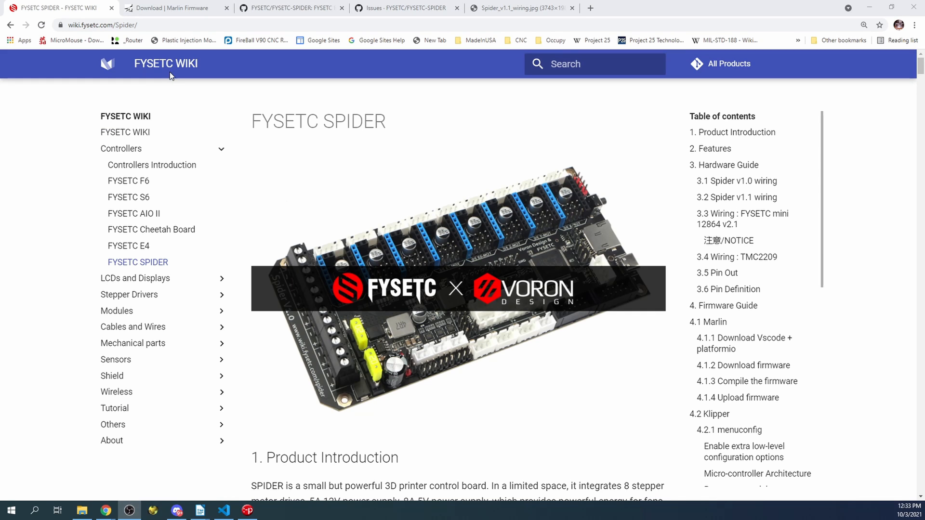
mouse_move(189, 296)
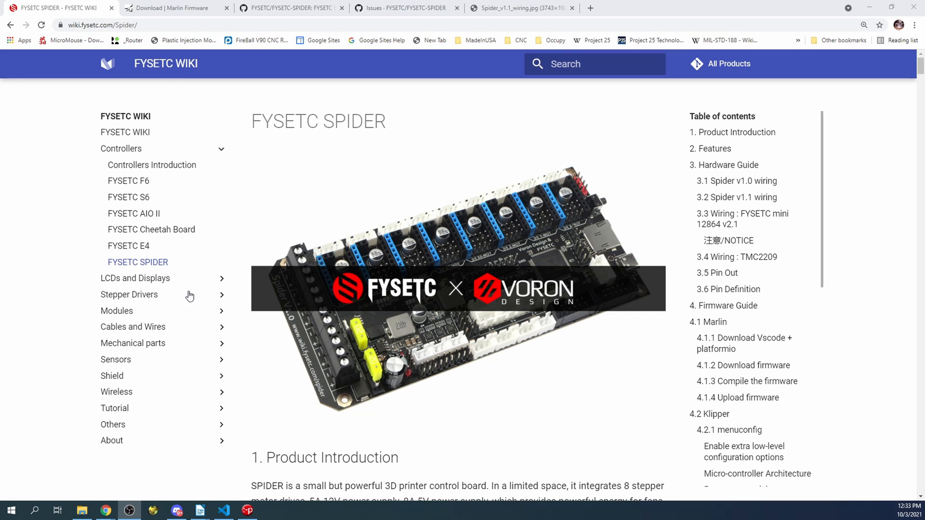
- Download the latest Marlin 2.0.x release zip from the Marlin download page
scroll("down", 3)
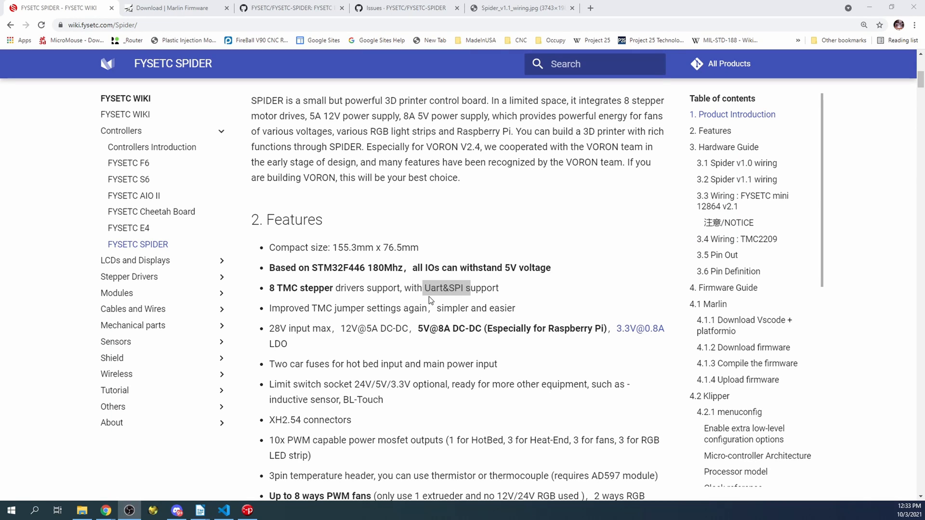
mouse_move(454, 293)
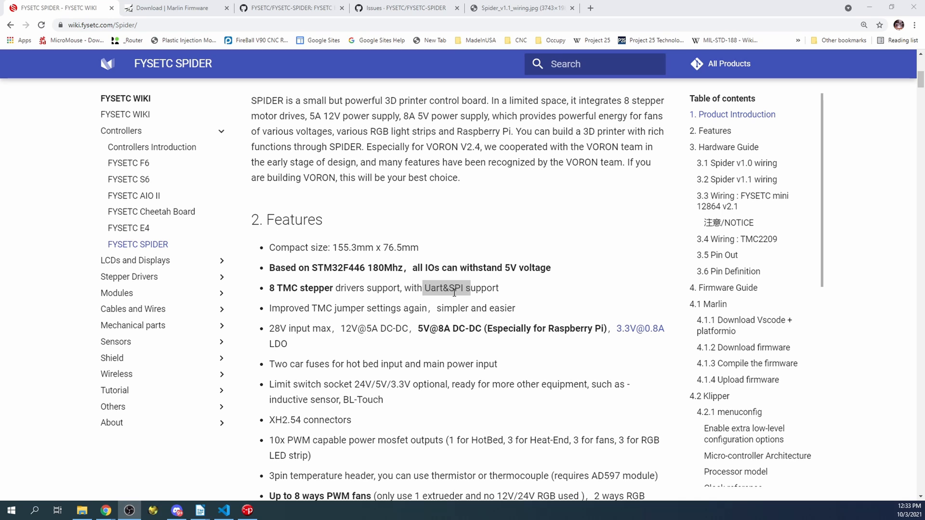
mouse_move(431, 298)
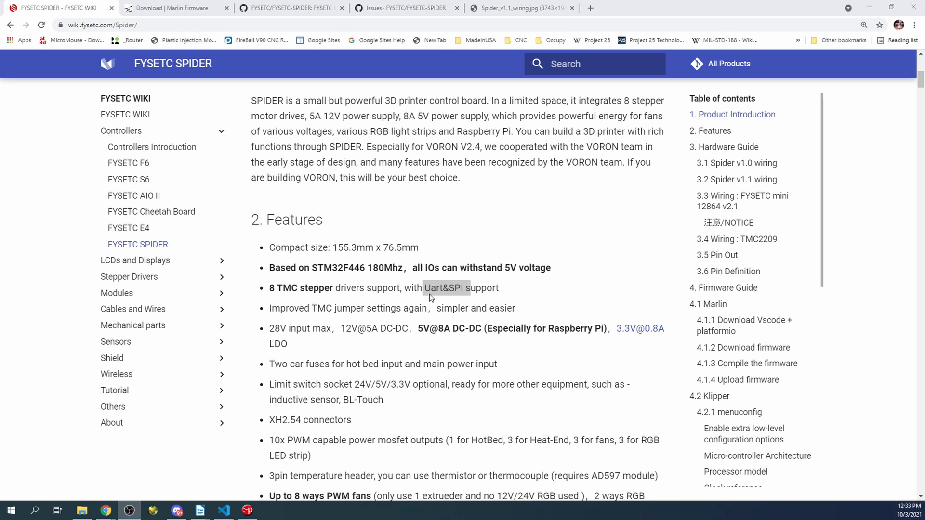
scroll("down", 3)
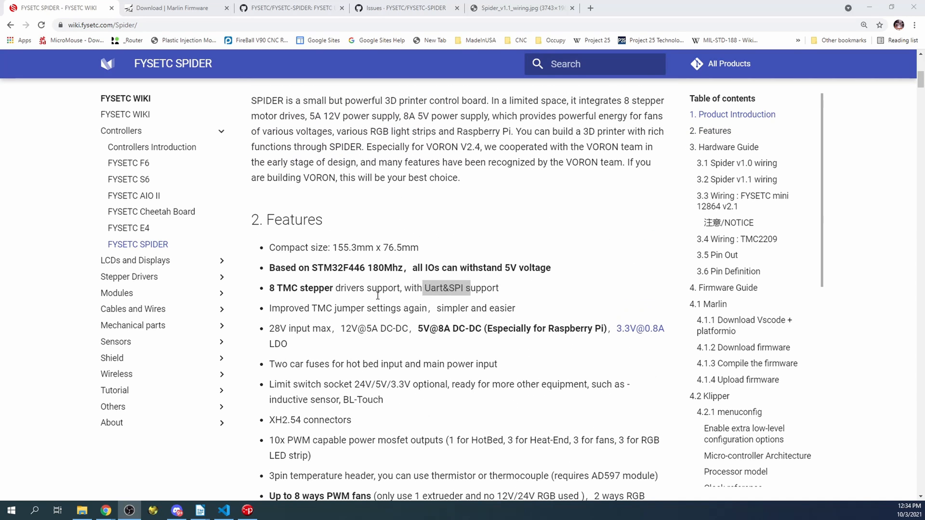
left_click(171, 8)
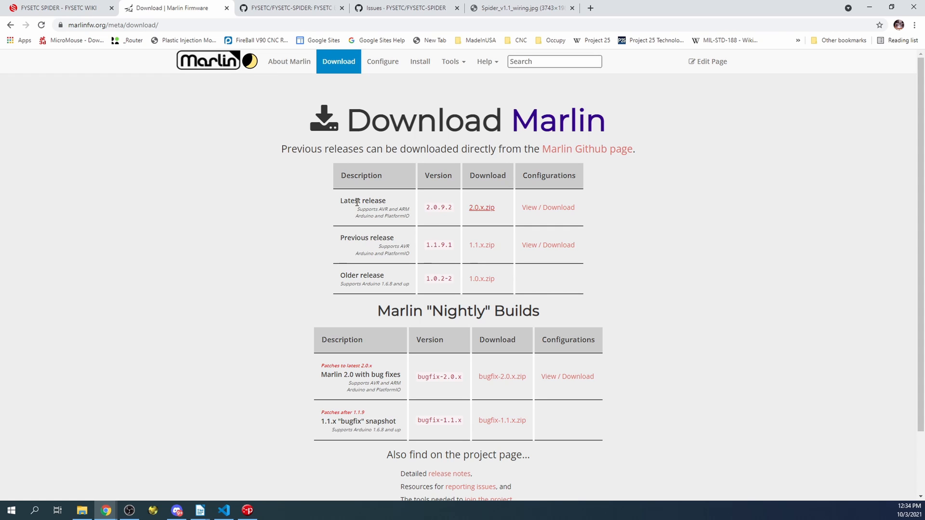
mouse_move(481, 207)
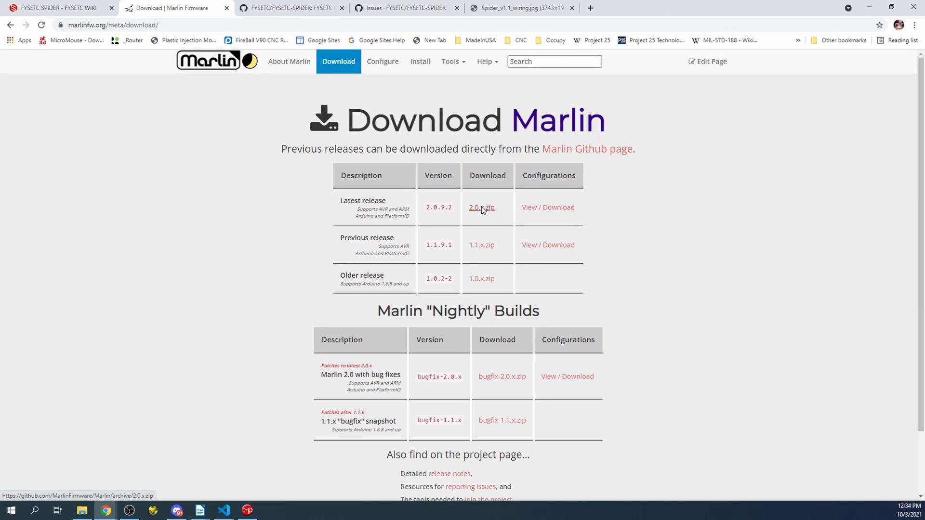
left_click(481, 208)
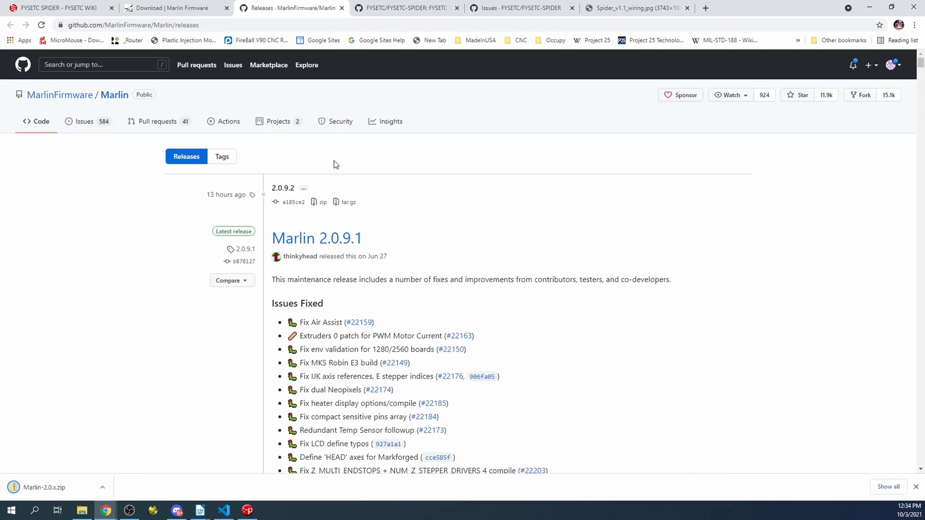
scroll("down", 3)
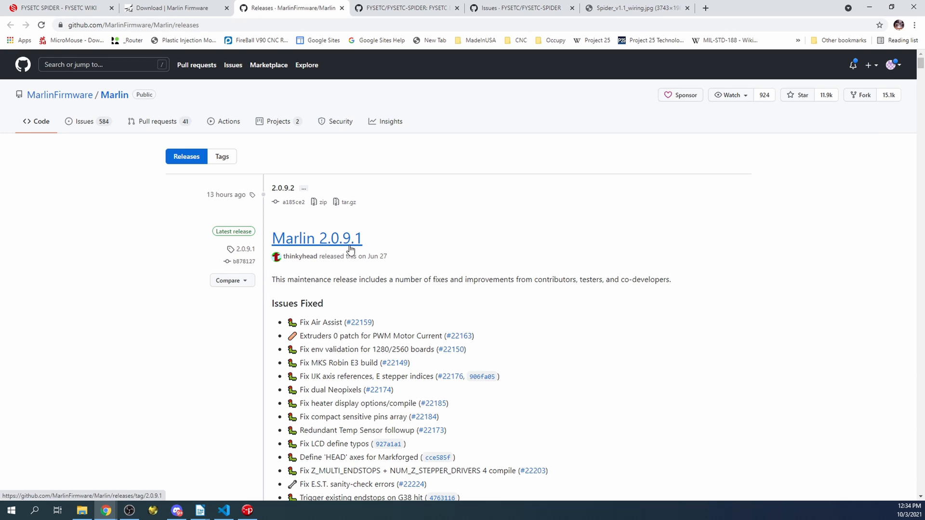
scroll("down", 3)
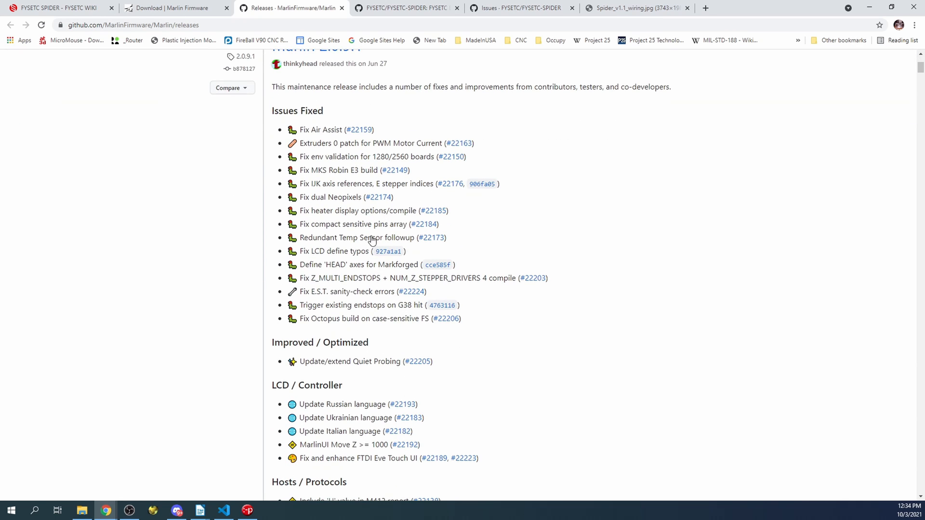
mouse_move(317, 123)
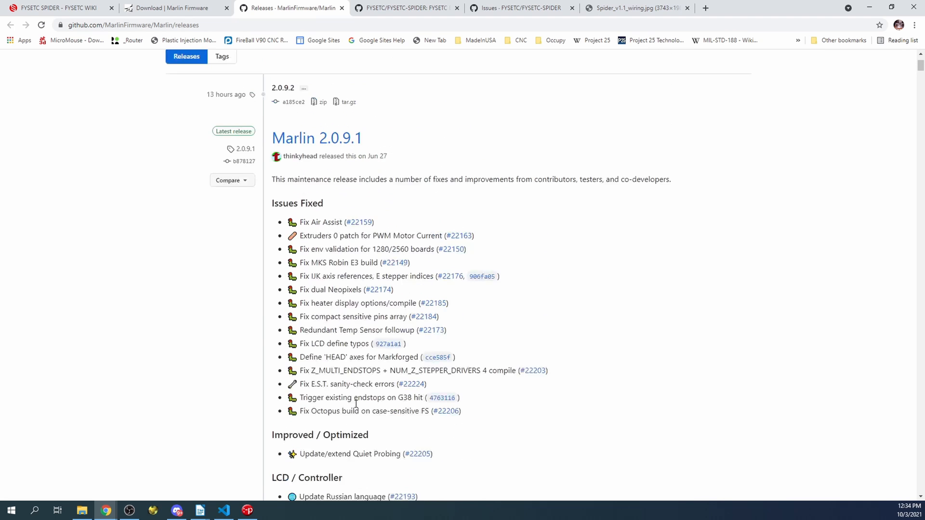
scroll("up", 3)
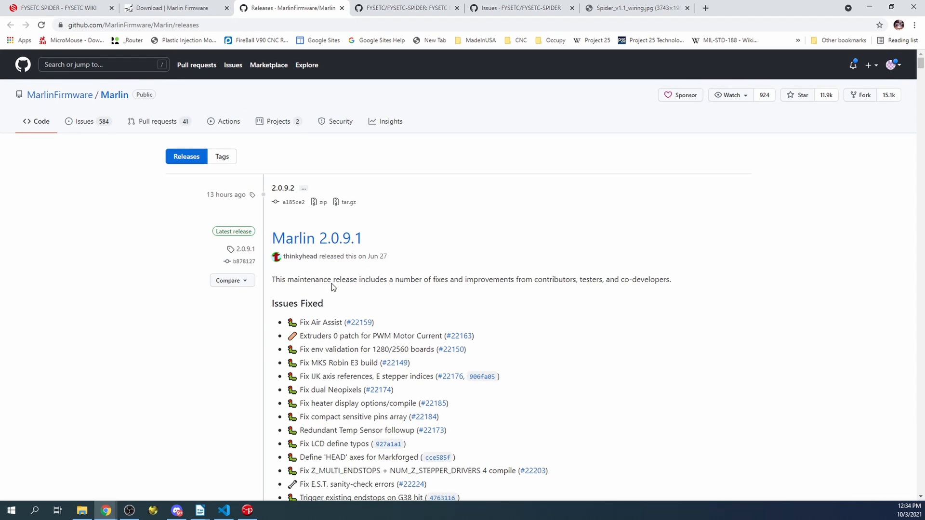
- Extract Marlin-2.0.x.zip in Downloads into a Marlin-2.0.x folder
left_click(82, 514)
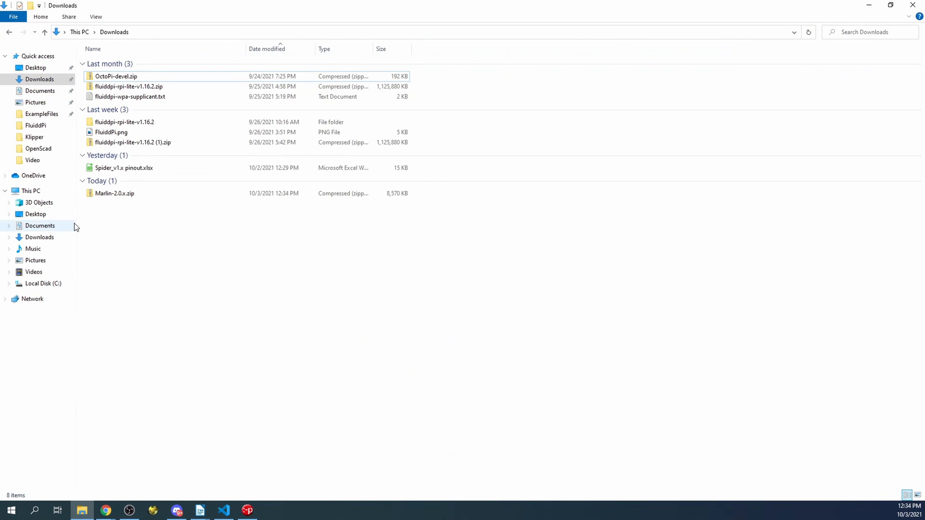
right_click(115, 192)
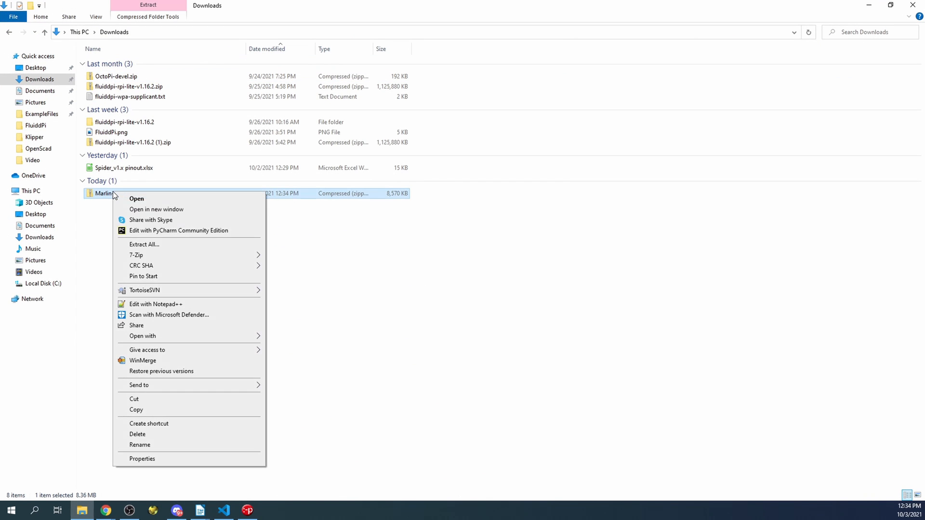
mouse_move(129, 301)
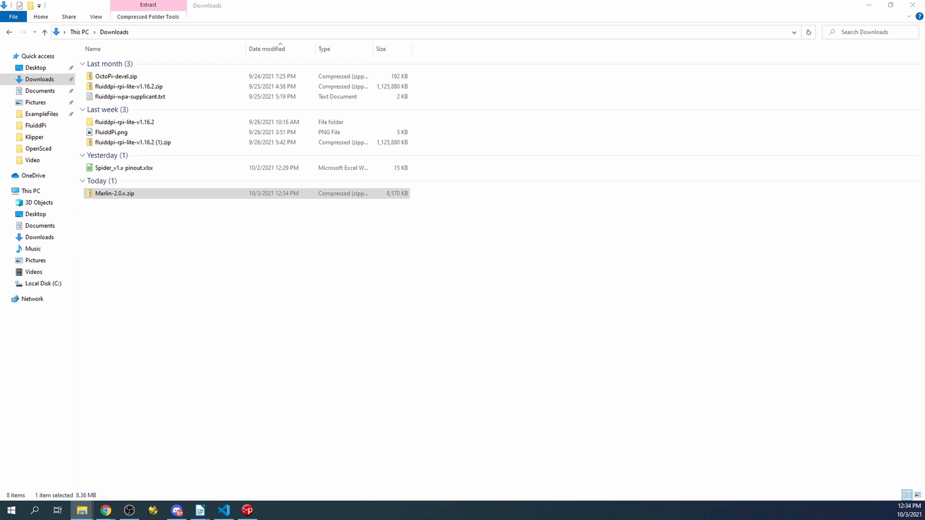
left_click(147, 5)
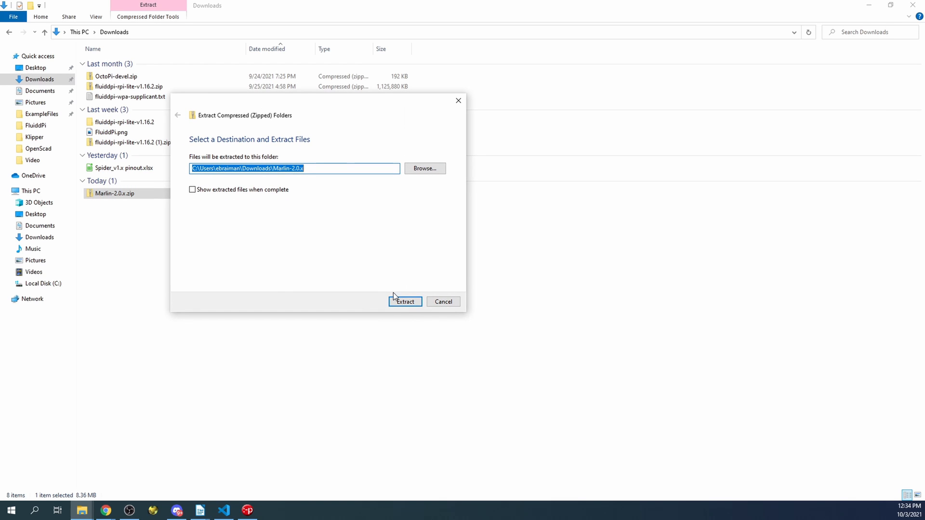
left_click(404, 302)
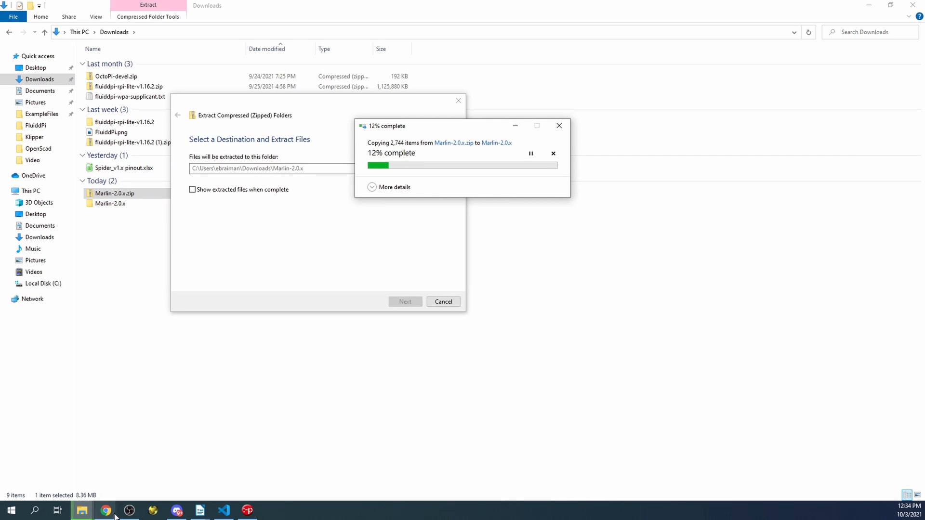
- Scroll the FYSETC-SPIDER README to the Hardware Guide's Spider v1.0 and v1.1 wiring images
left_click(105, 511)
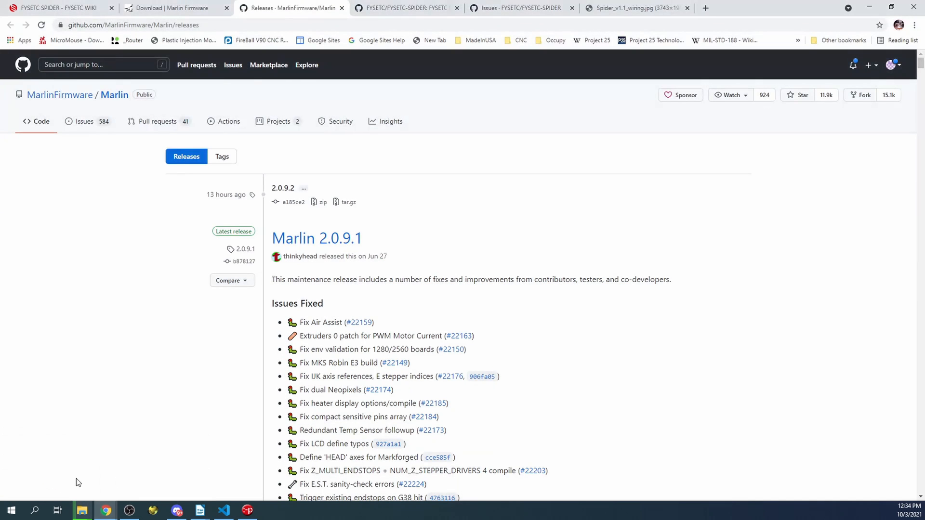
left_click(407, 8)
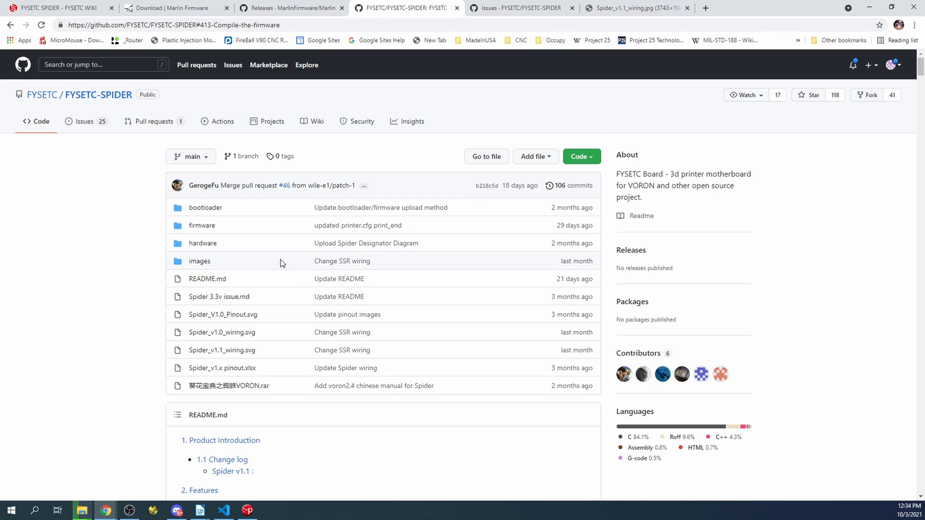
scroll("down", 3)
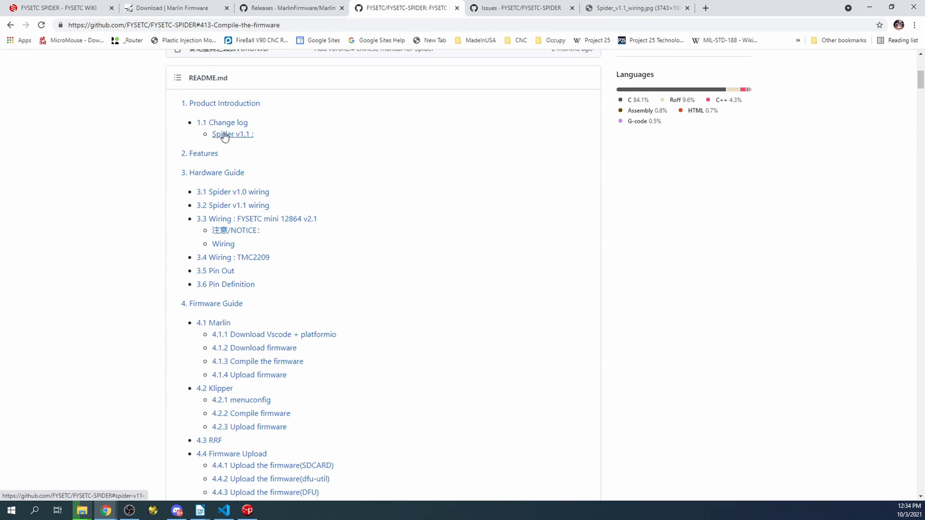
mouse_move(215, 270)
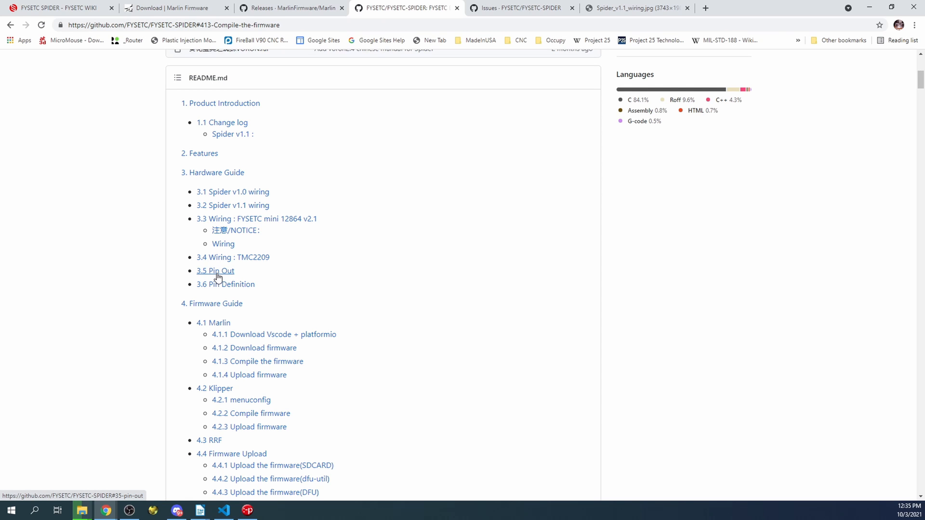
scroll("down", 3)
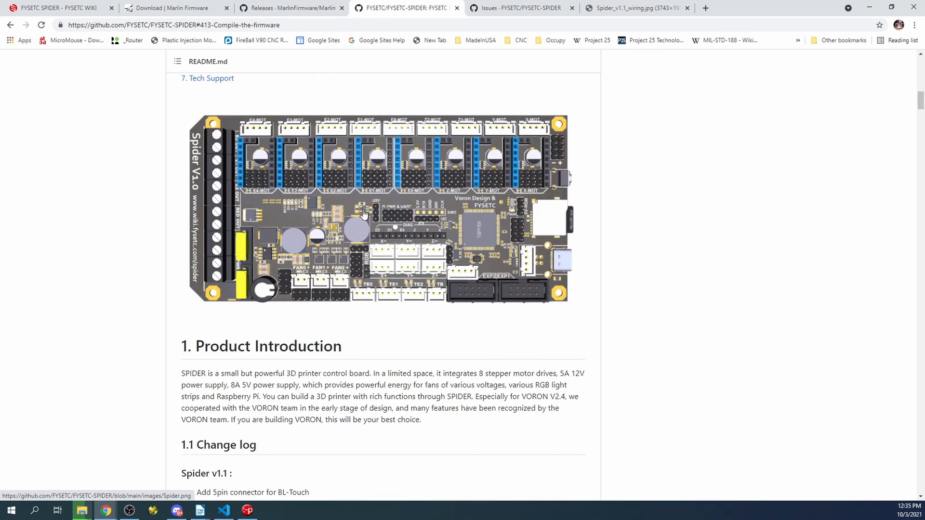
scroll("down", 3)
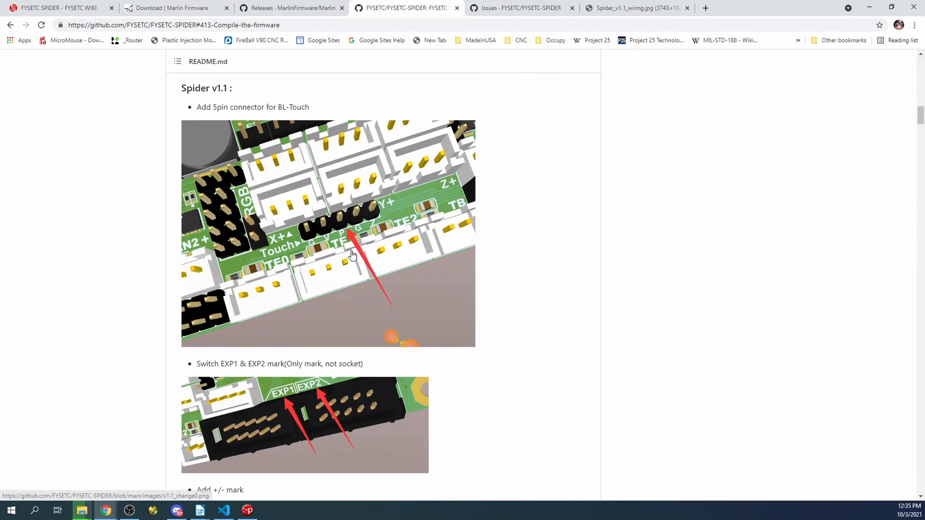
scroll("down", 3)
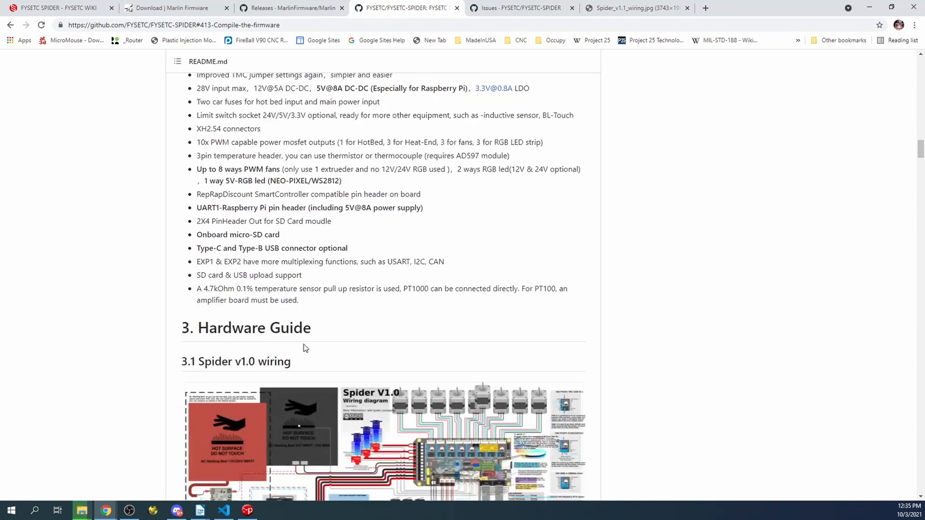
scroll("down", 3)
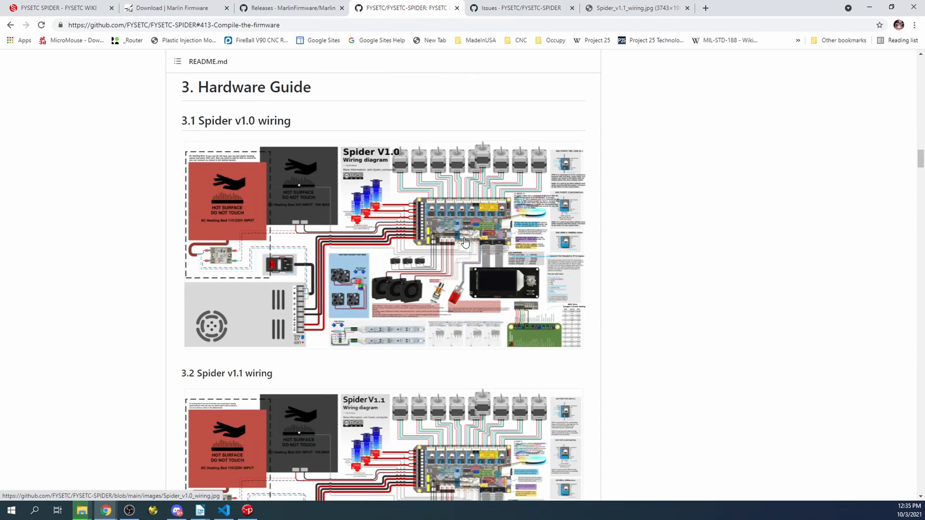
mouse_move(451, 242)
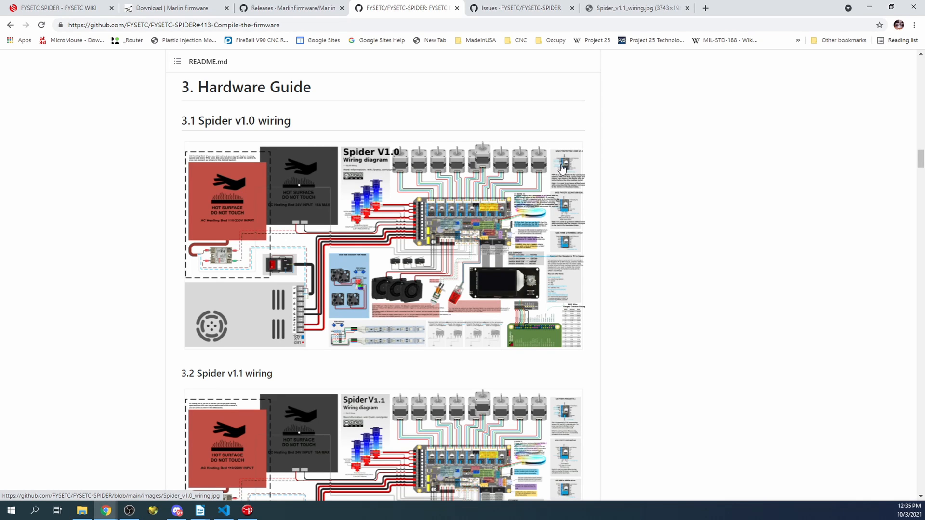
mouse_move(567, 165)
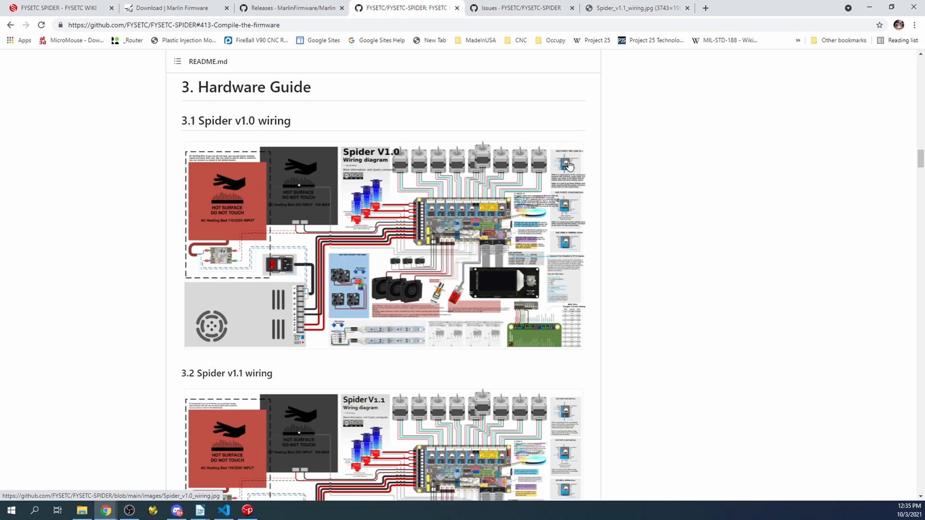
mouse_move(504, 282)
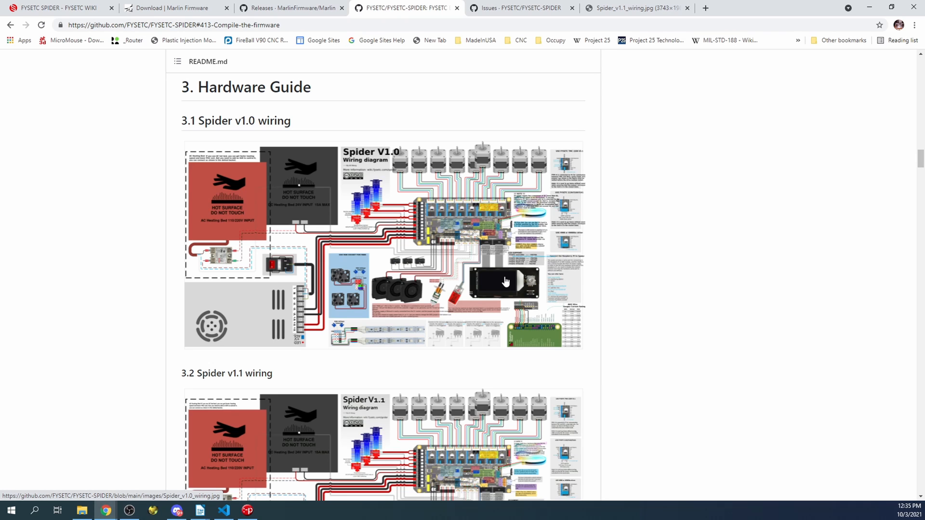
mouse_move(541, 337)
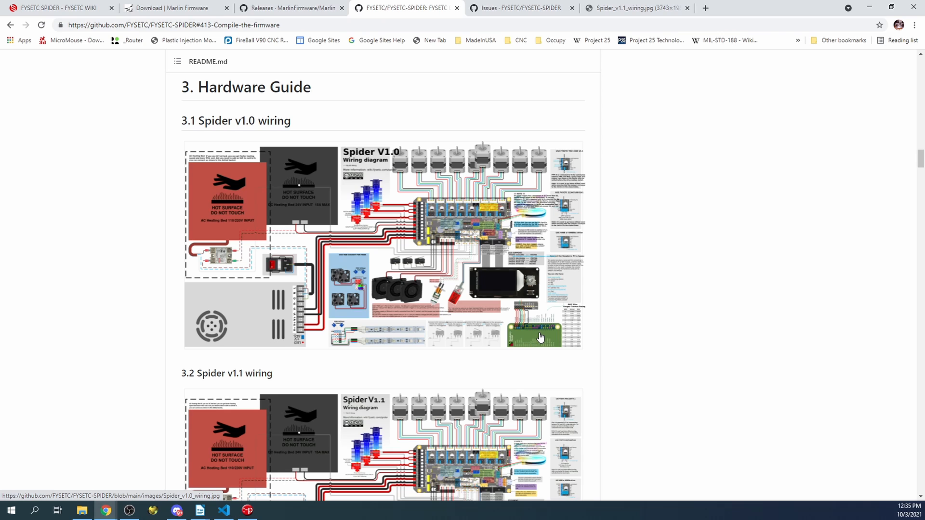
mouse_move(448, 265)
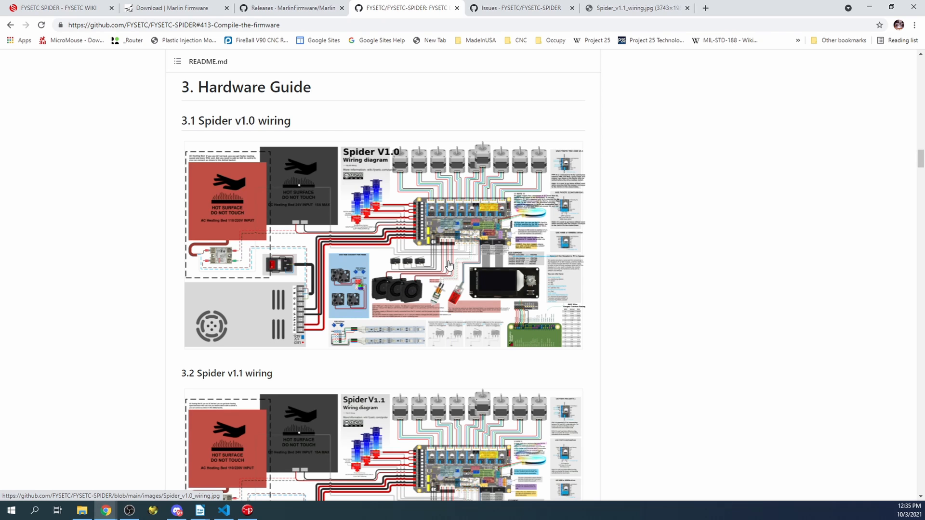
mouse_move(305, 282)
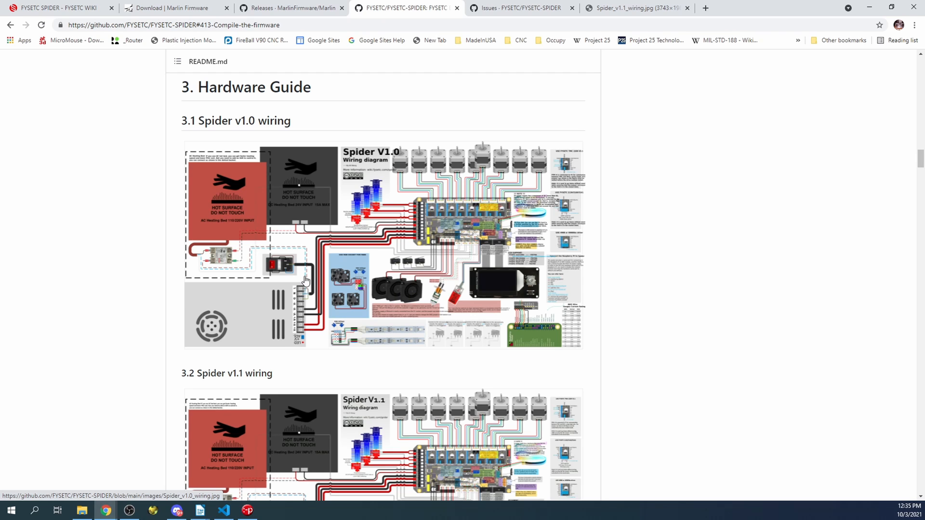
mouse_move(352, 298)
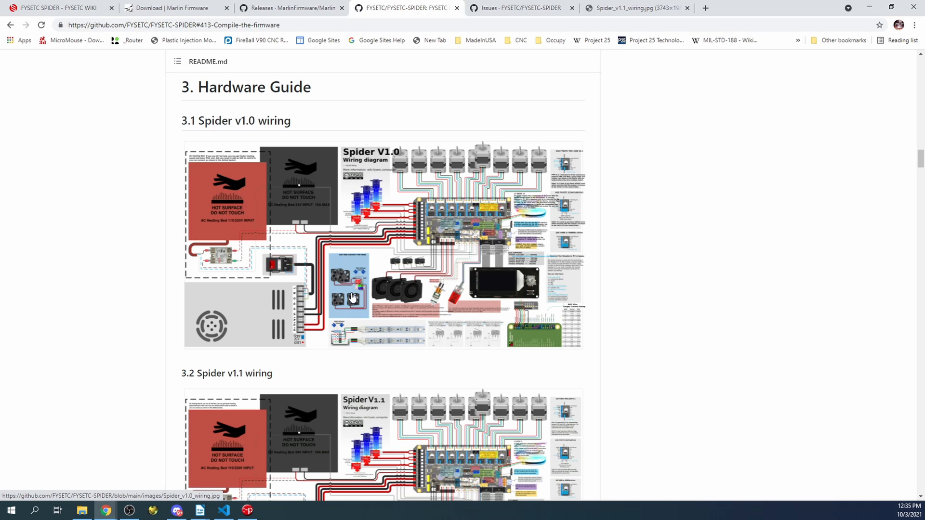
mouse_move(522, 8)
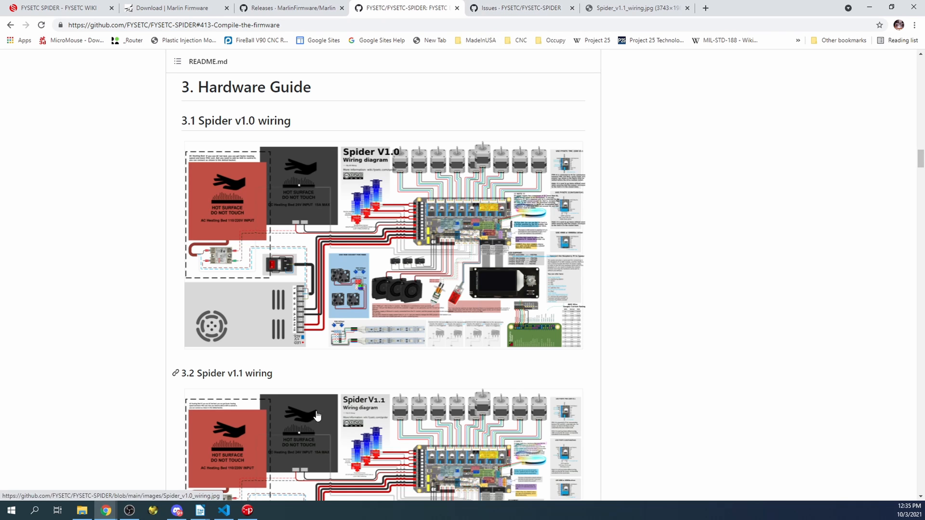
- In VS Code's Open Folder dialog, browse to Downloads and into Marlin-2.0.x
left_click(223, 510)
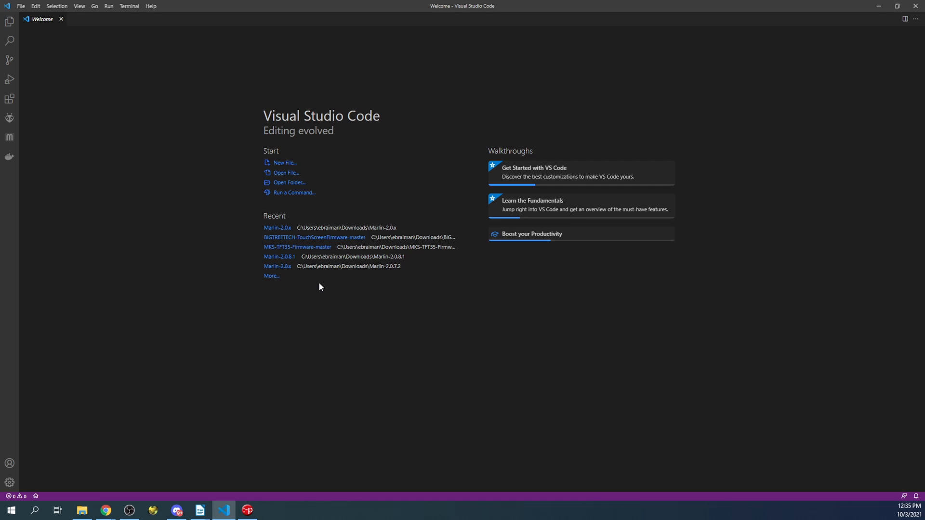
mouse_move(10, 22)
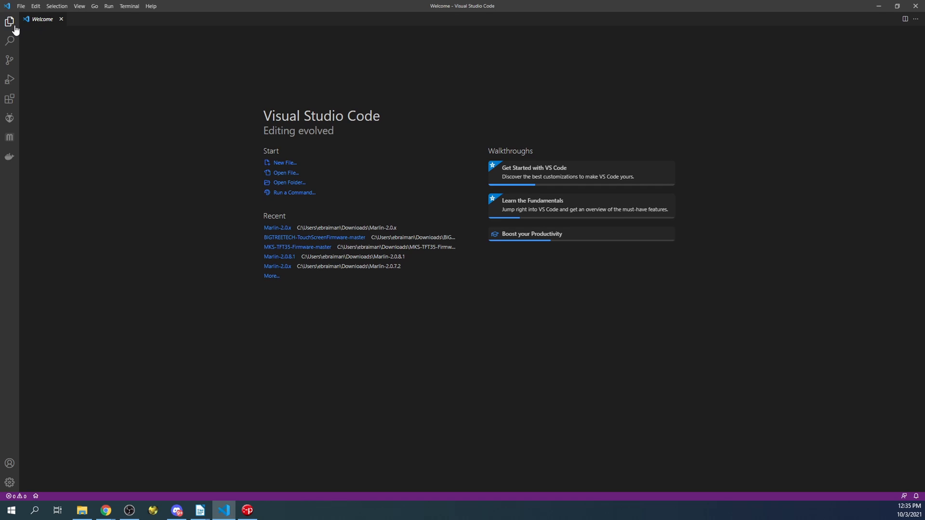
left_click(10, 21)
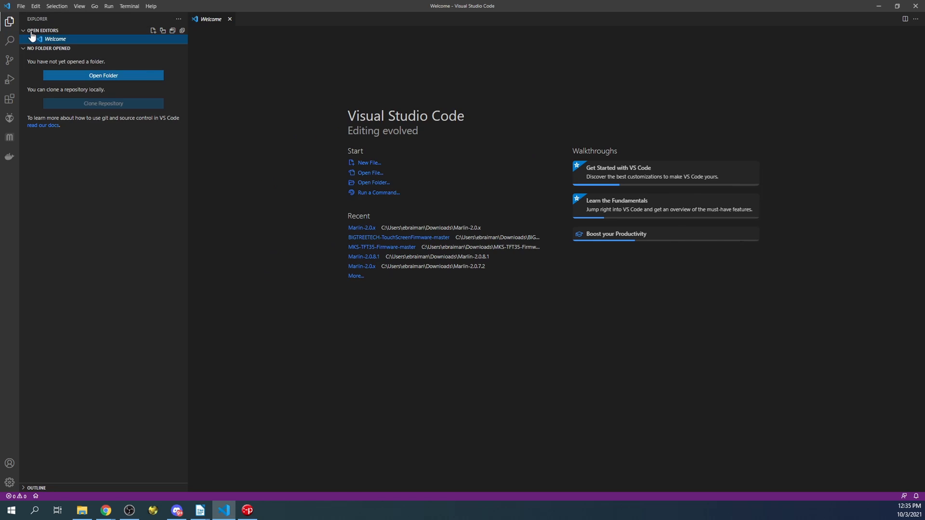
left_click(103, 75)
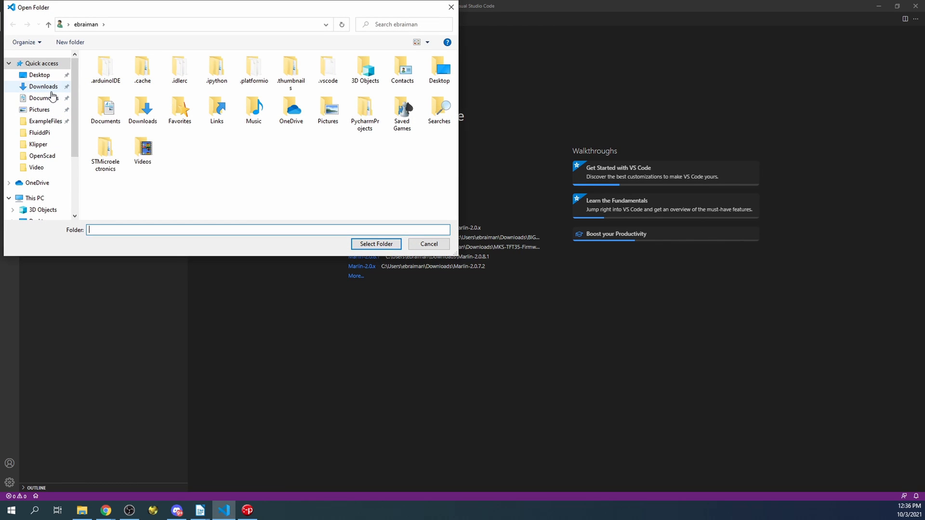
left_click(43, 87)
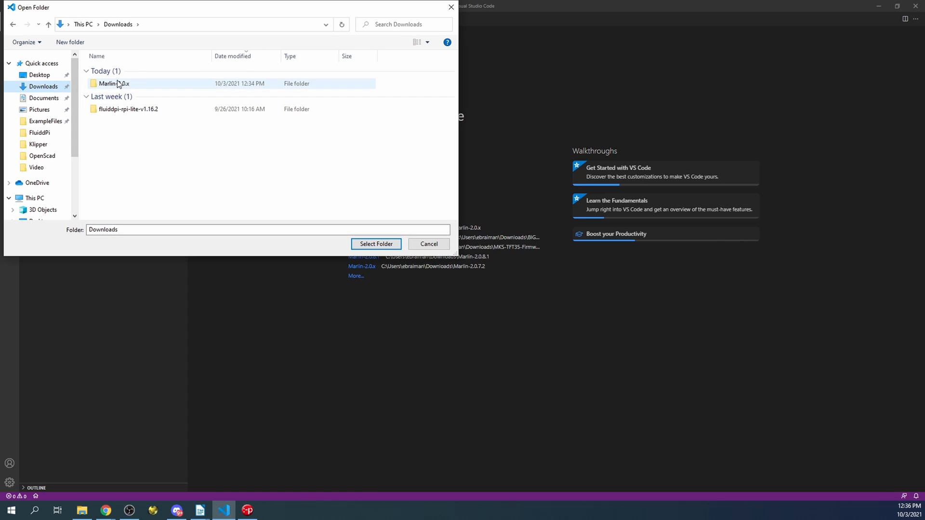
double_click(113, 84)
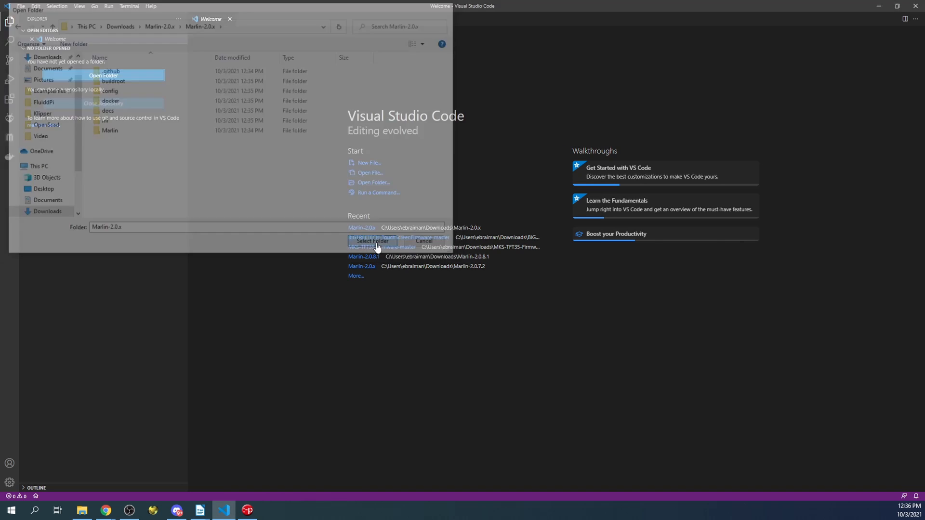
- Open Marlin-2.0.x as the project and expand Marlin > src > core in the Explorer
left_click(371, 241)
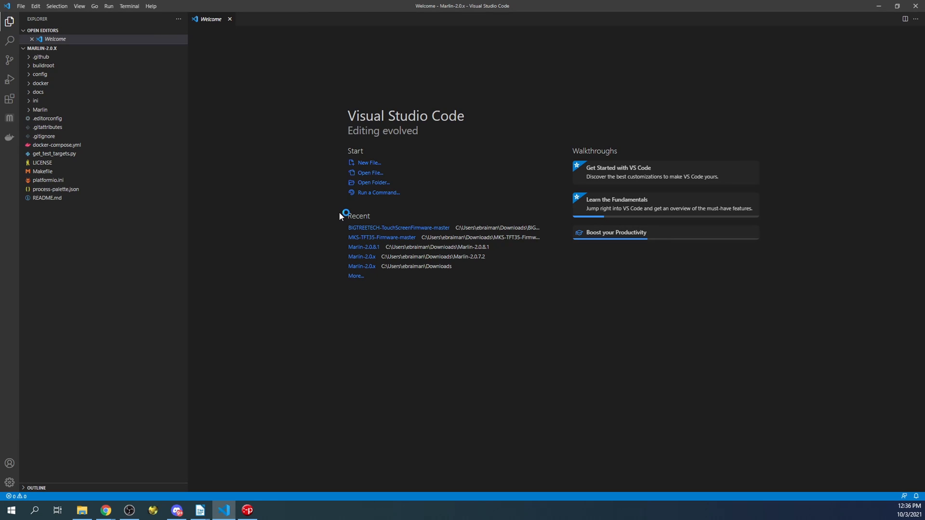
left_click(48, 180)
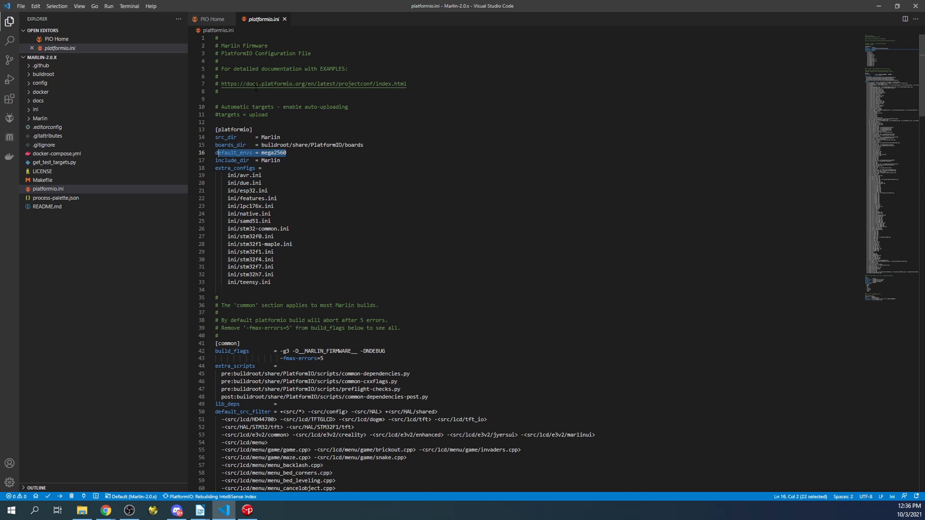
mouse_move(263, 19)
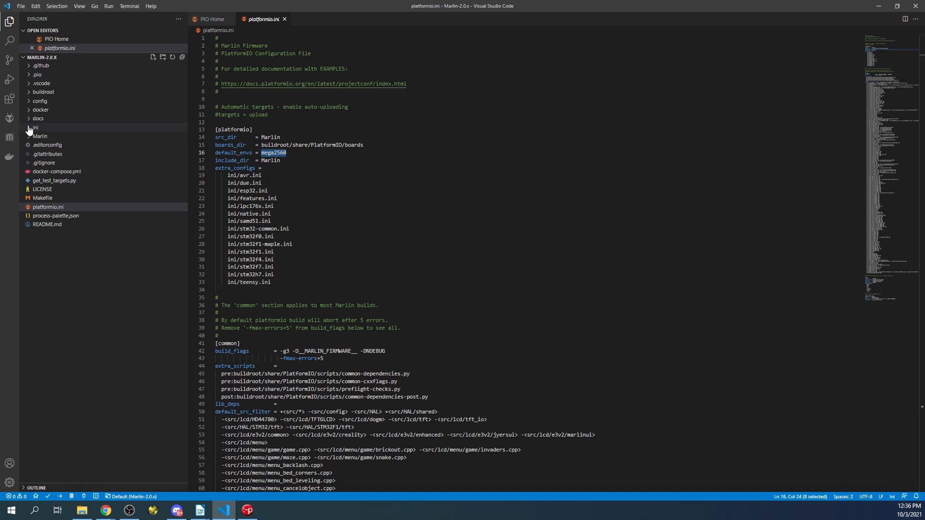
left_click(34, 128)
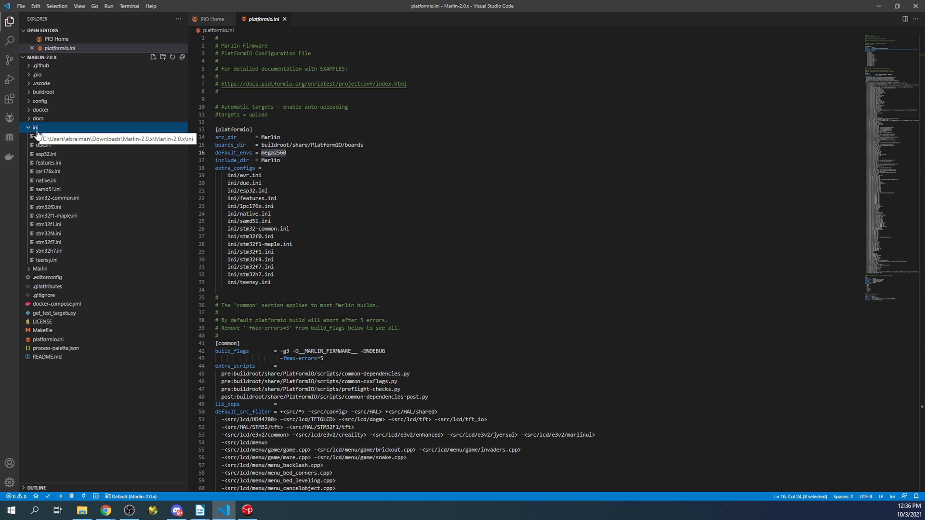
mouse_move(44, 245)
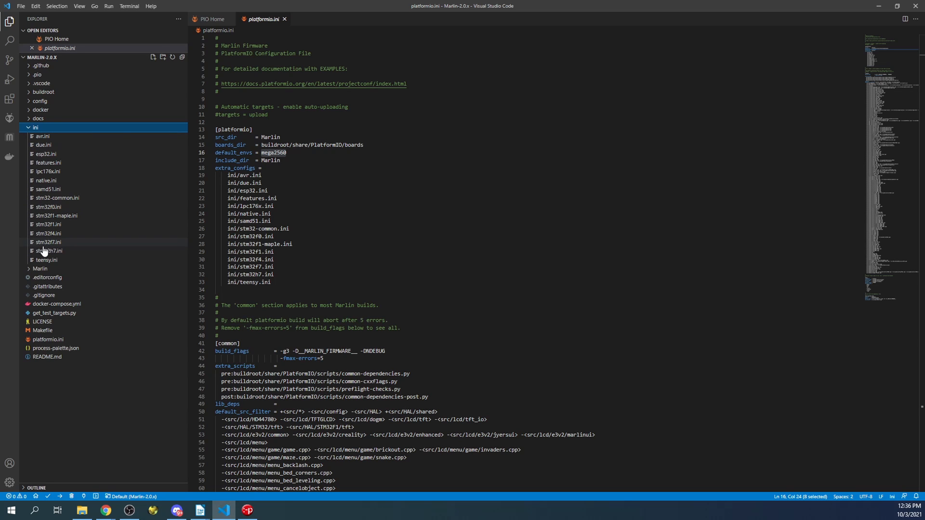
mouse_move(49, 233)
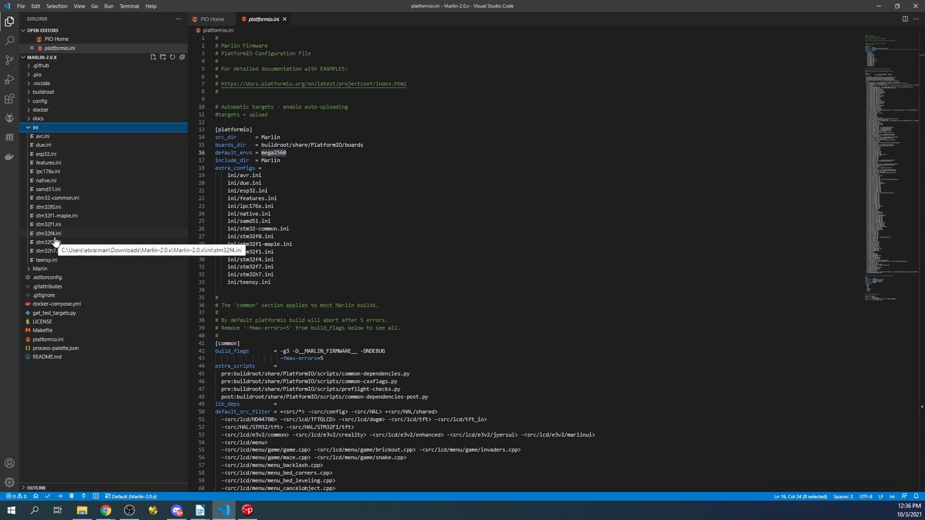
mouse_move(50, 205)
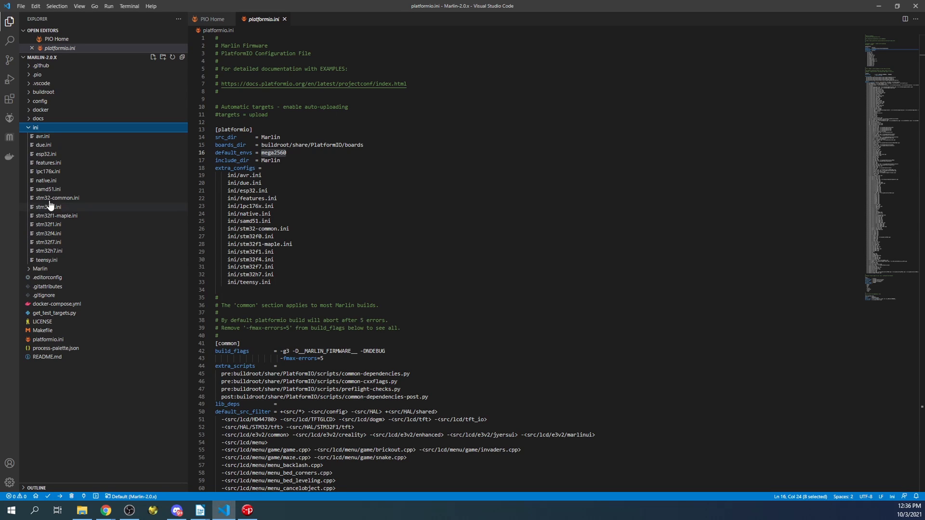
left_click(35, 127)
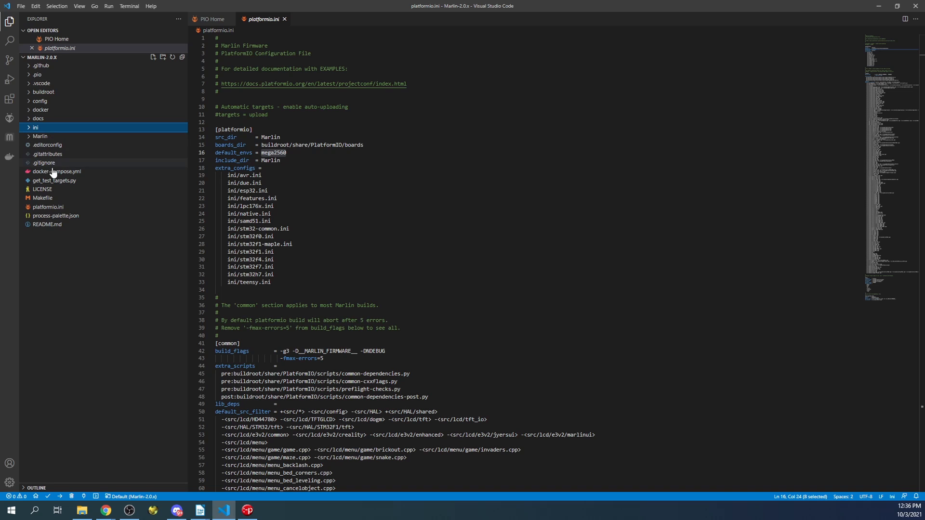
left_click(40, 137)
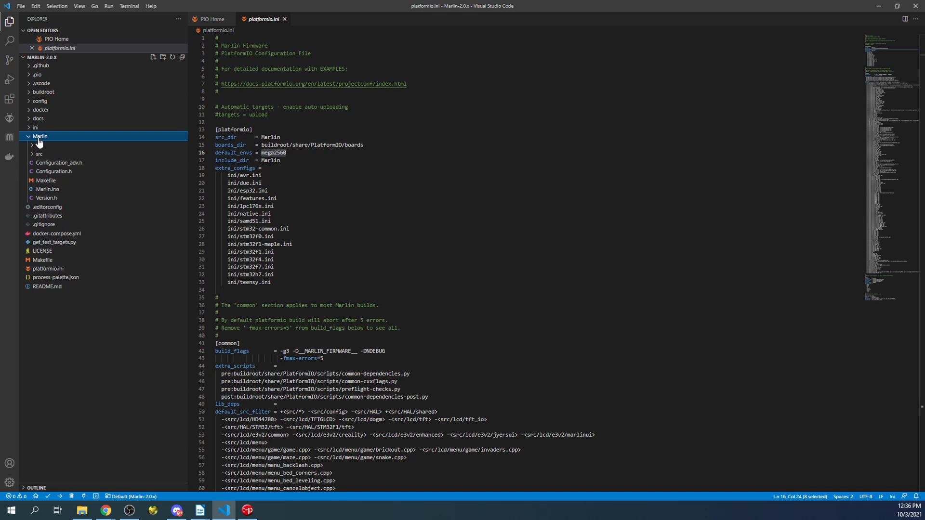
left_click(39, 154)
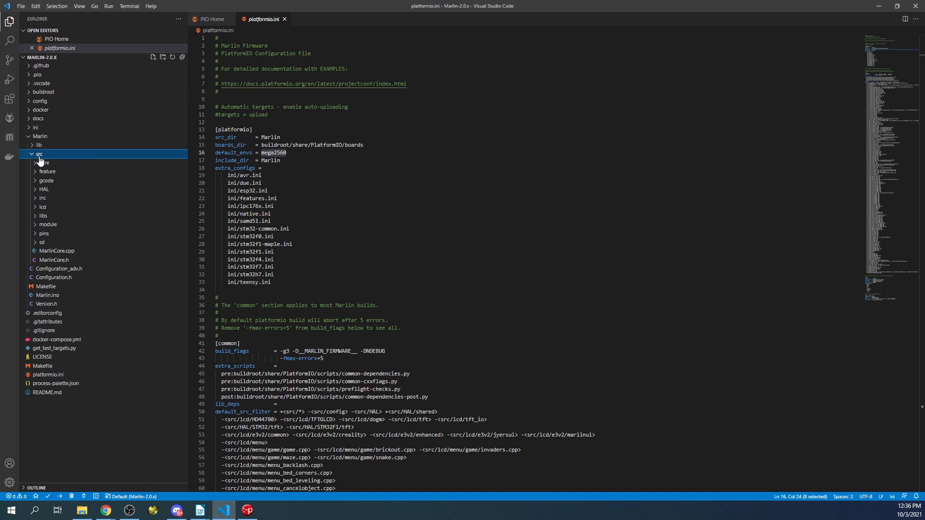
left_click(45, 162)
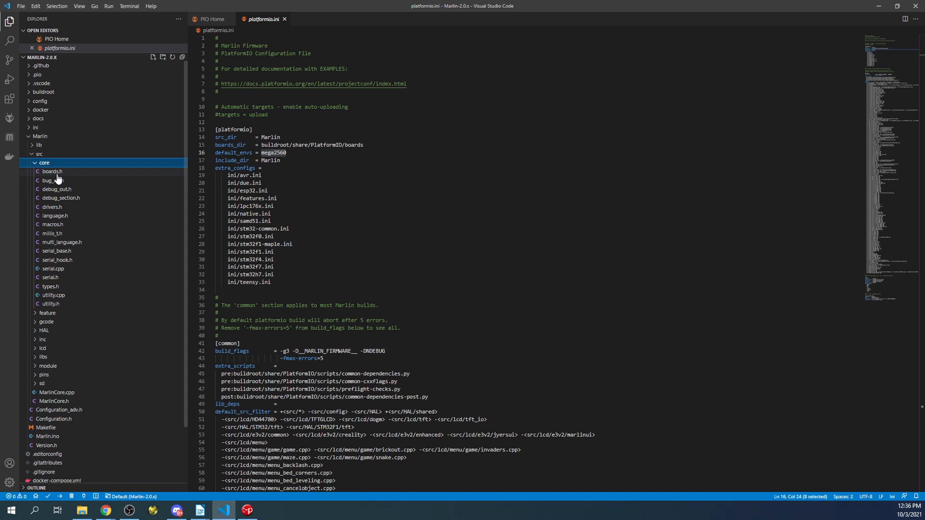
- Open boards.h and search for 'spi' to locate BOARD_FYSETC_SPIDER
double_click(52, 171)
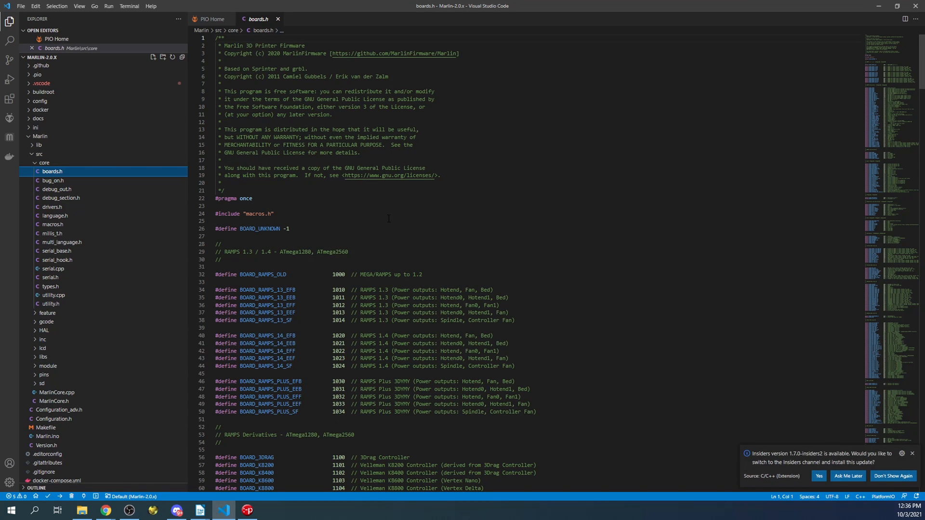
key("Ctrl+f")
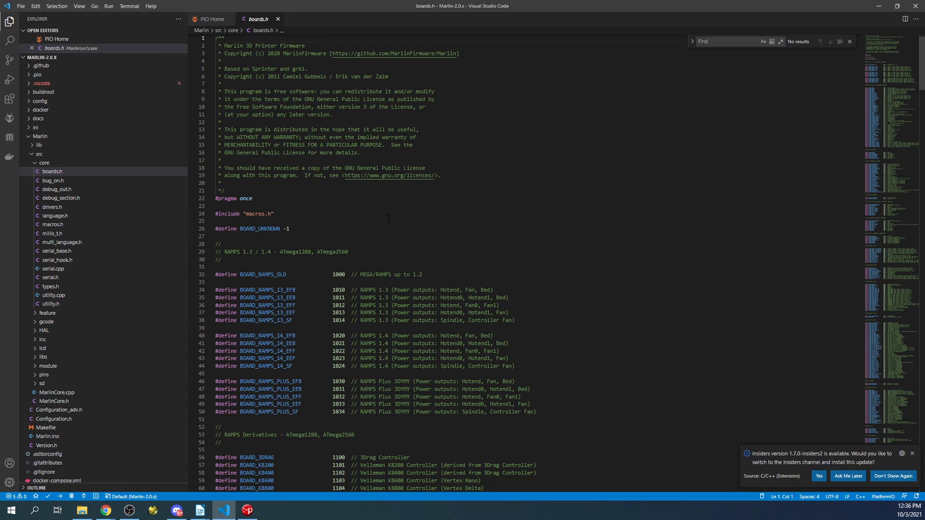
type("spider")
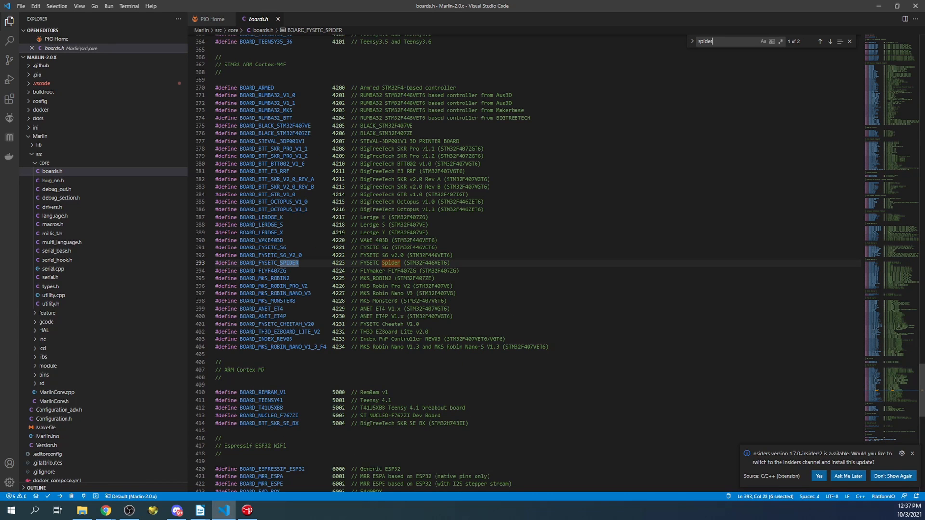
right_click(262, 263)
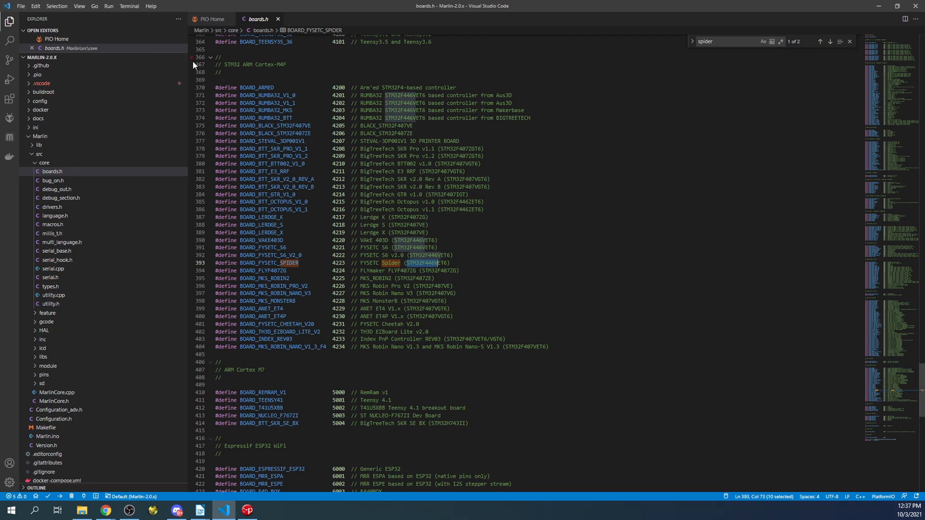
left_click(44, 163)
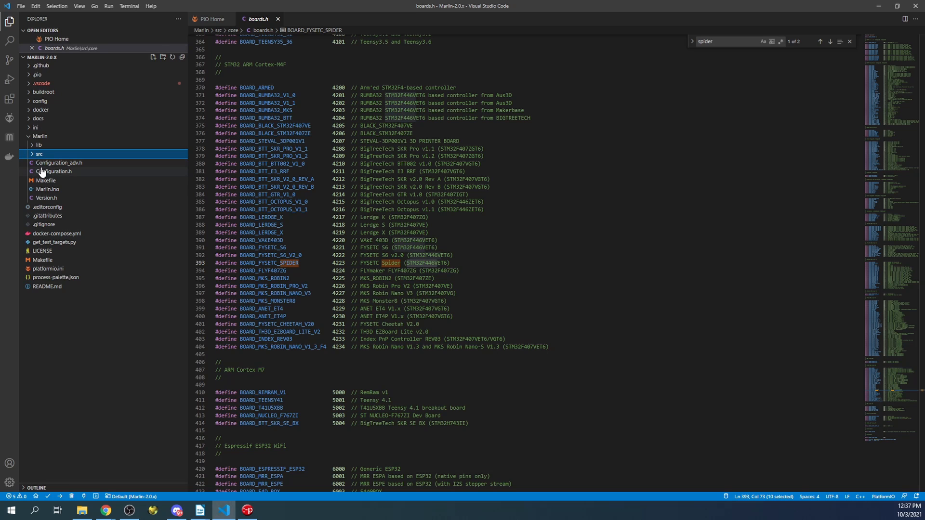
- In Configuration.h set MOTHERBOARD to BOARD_FYSETC_SPIDER and SERIAL_PORT to -1, then reopen platformio.ini
left_click(54, 171)
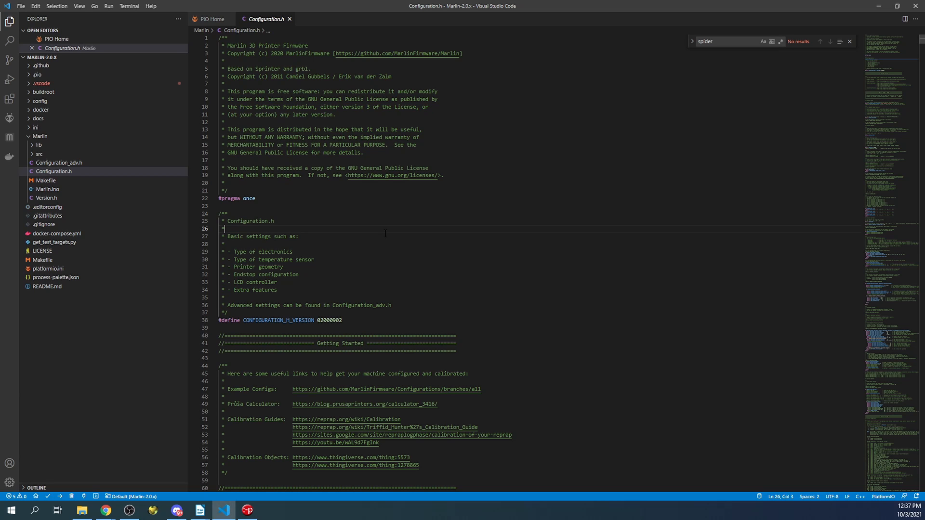
type("md")
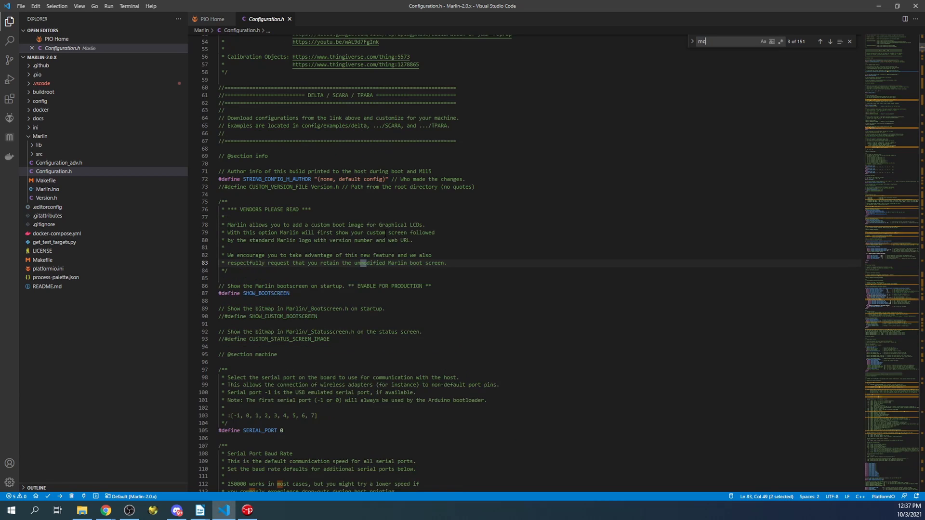
type("other")
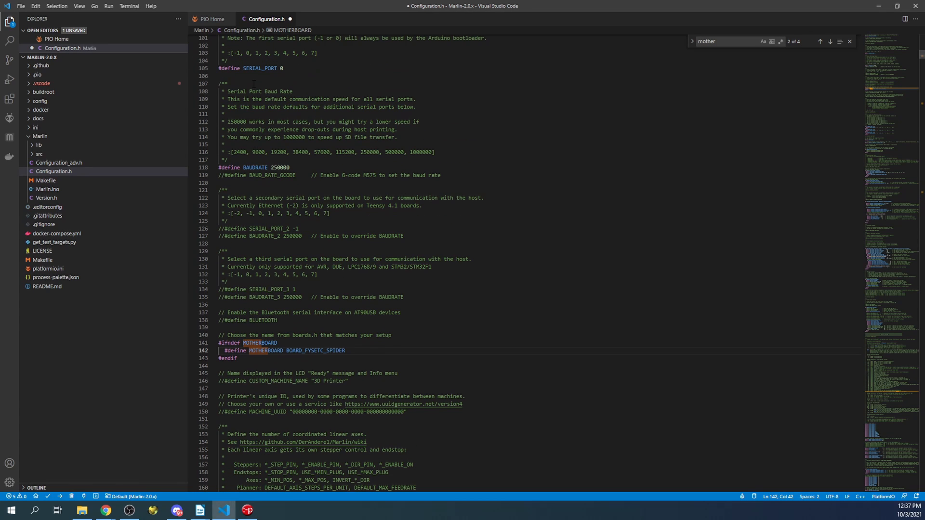
left_click(283, 69)
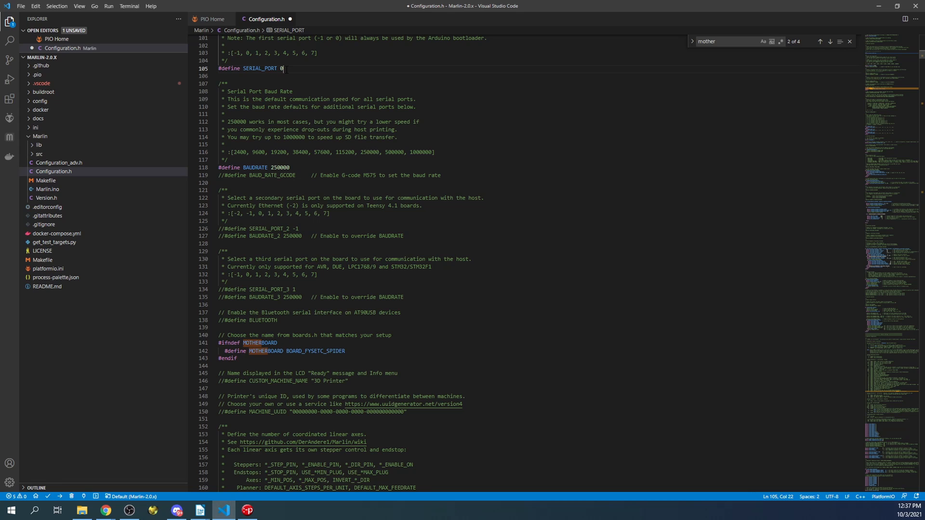
type("-1")
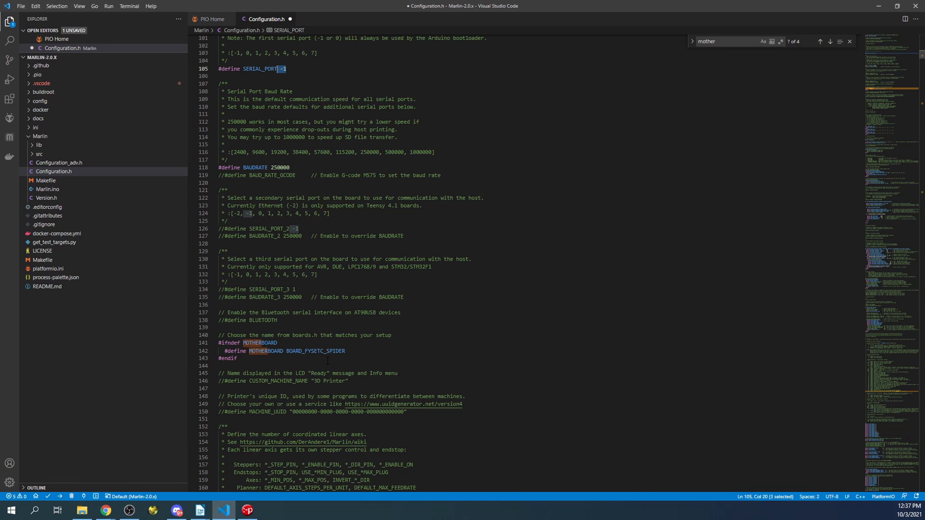
scroll("down", 3)
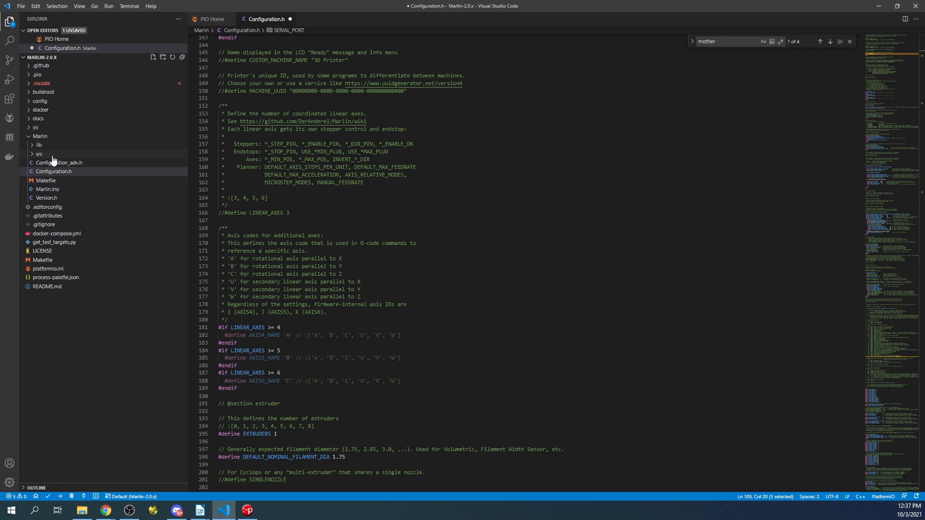
mouse_move(176, 163)
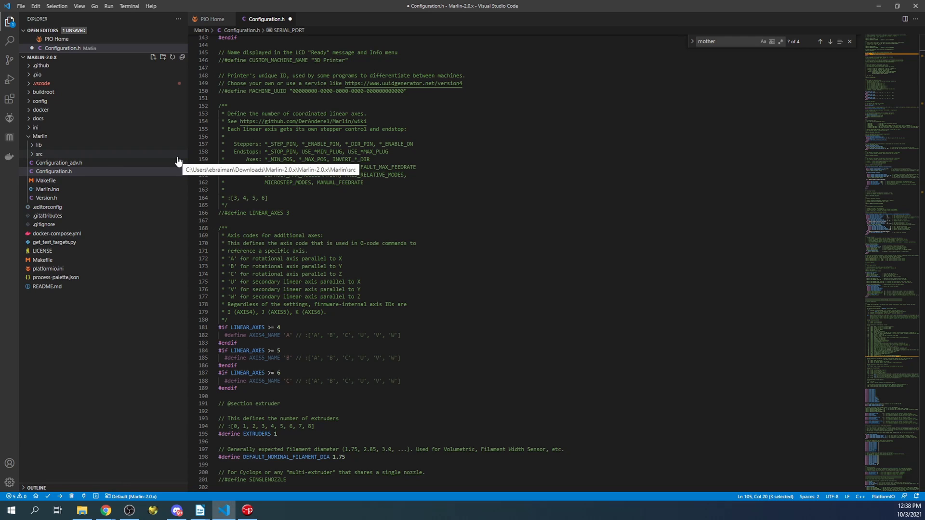
left_click(48, 278)
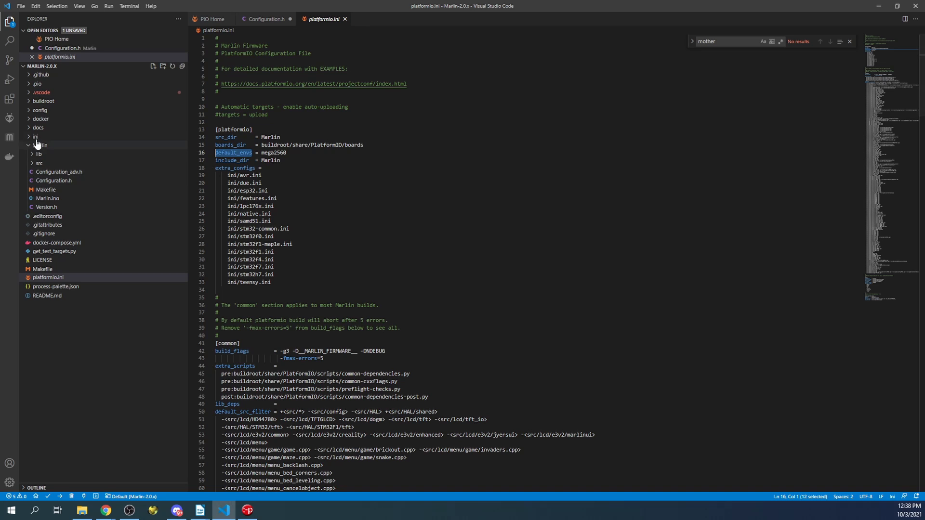
- Search stm32f4.ini for 'fysetc' and copy the FYSETC_S6_8000 environment name
left_click(35, 136)
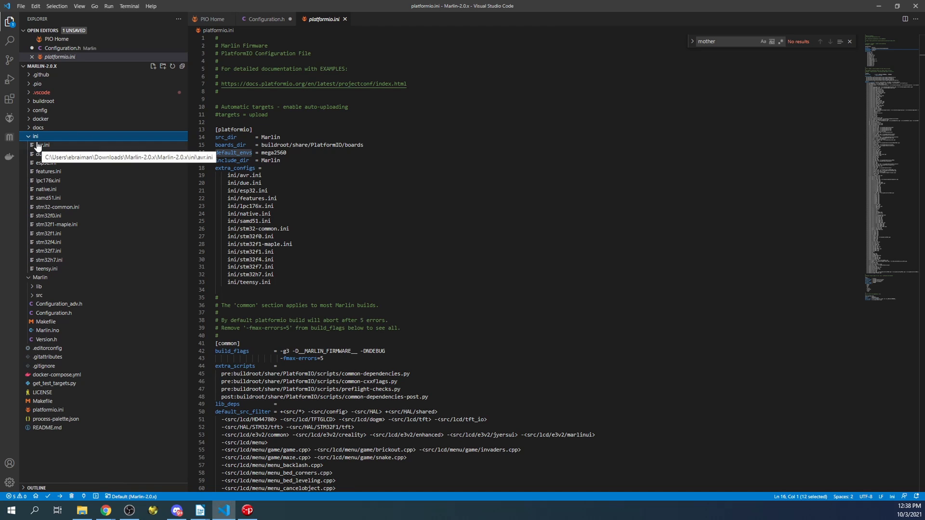
mouse_move(62, 258)
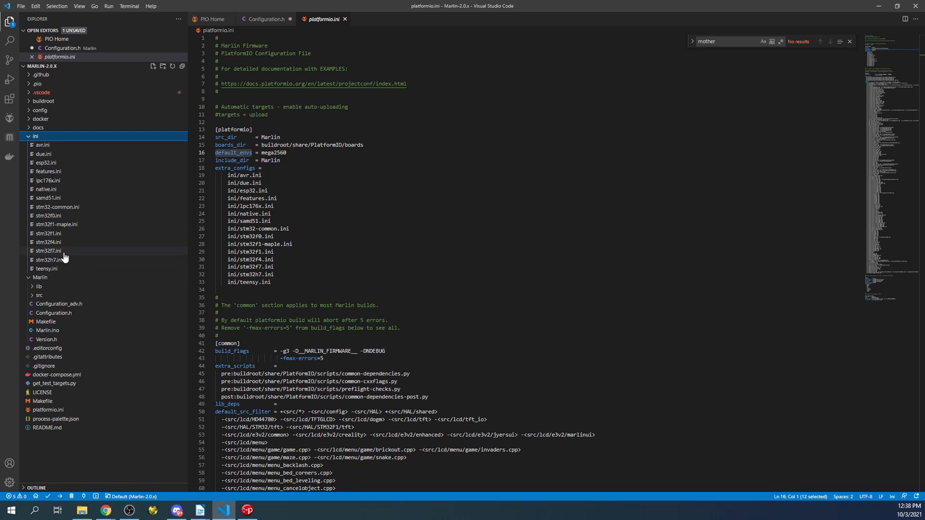
left_click(48, 242)
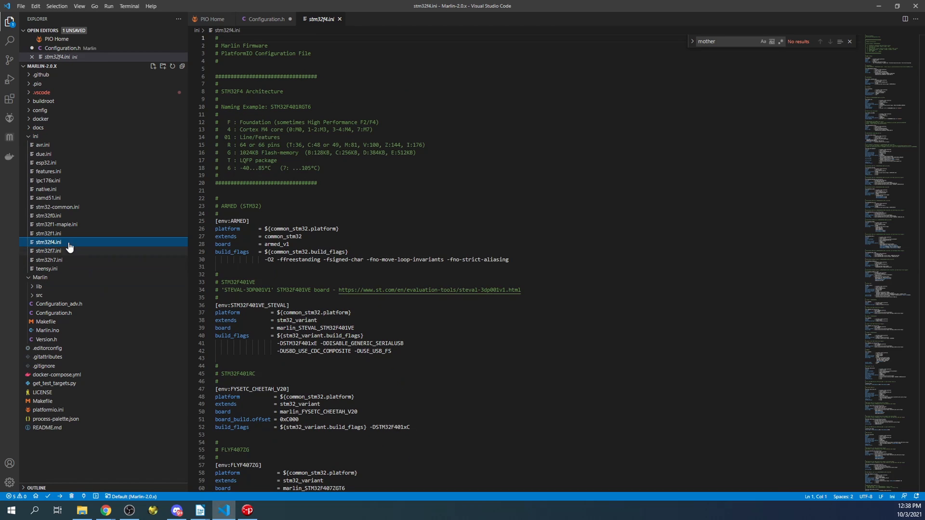
left_click(260, 205)
type("f")
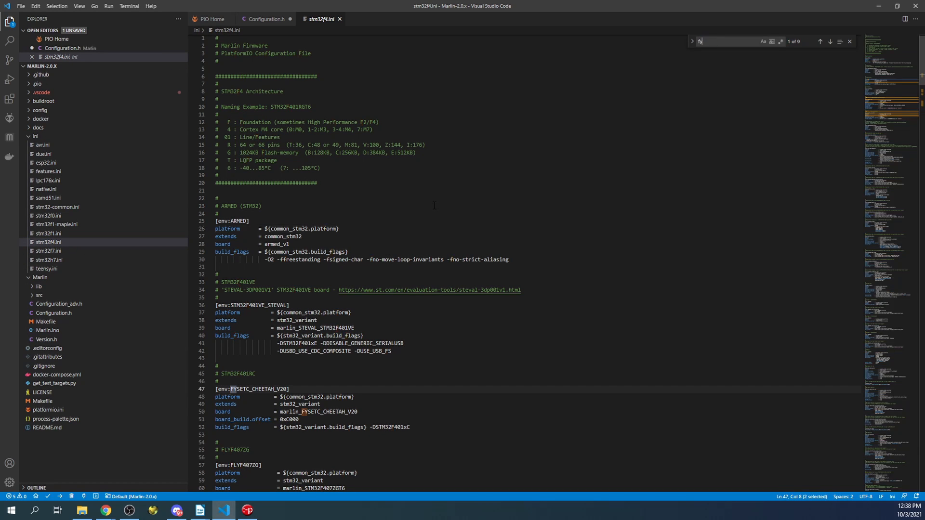
type("ysetc")
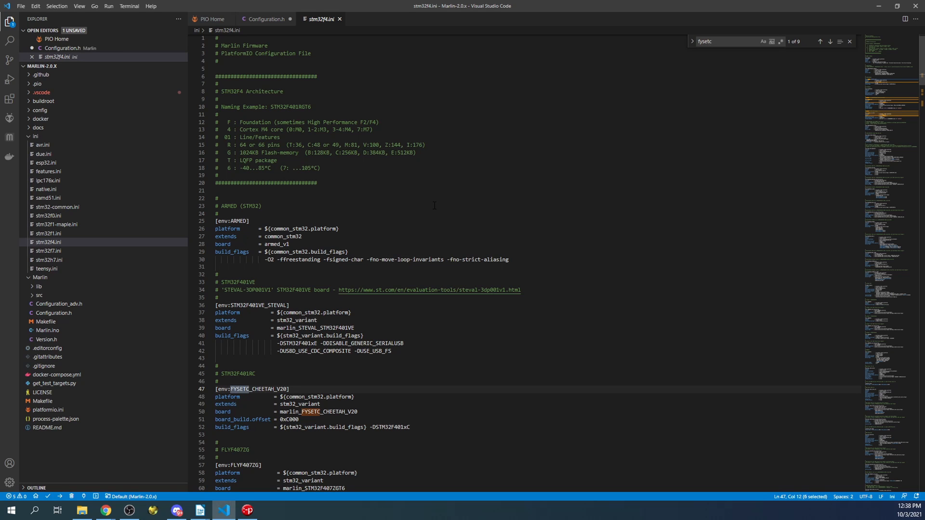
scroll("down", 3)
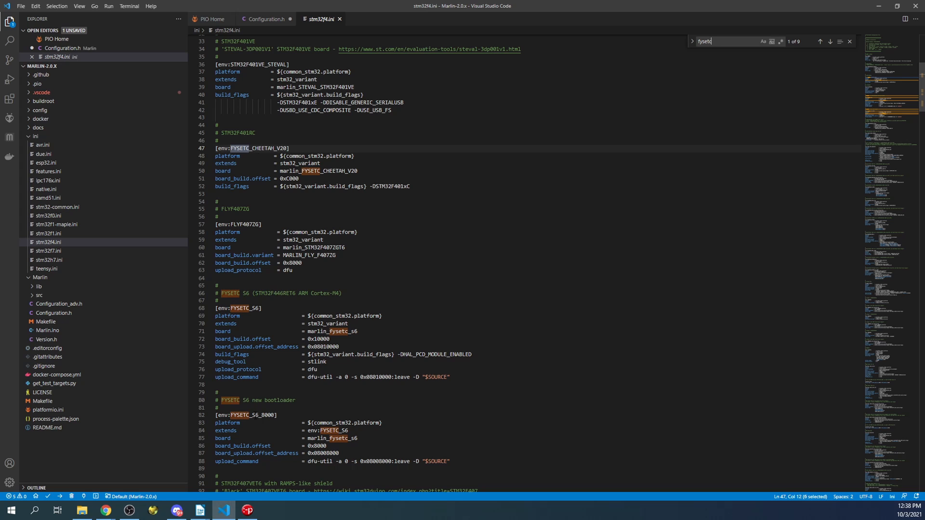
left_click(828, 41)
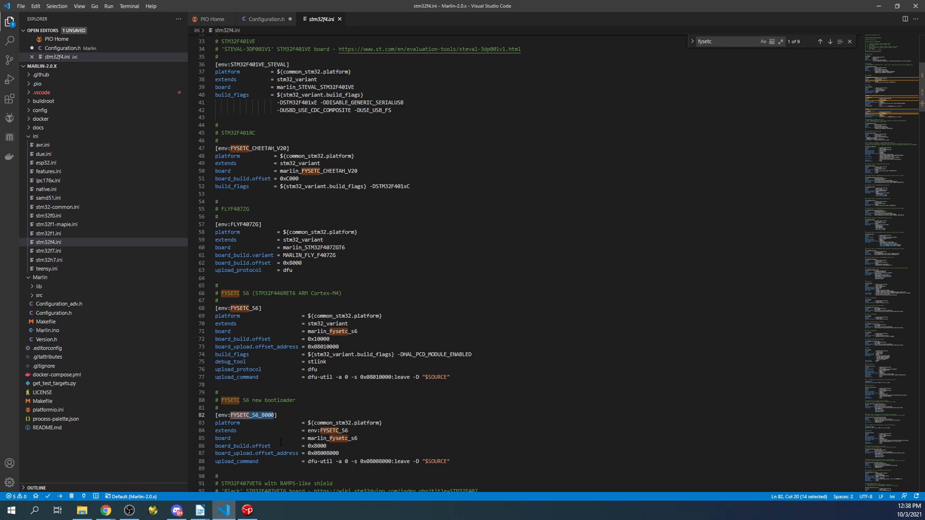
scroll("down", 3)
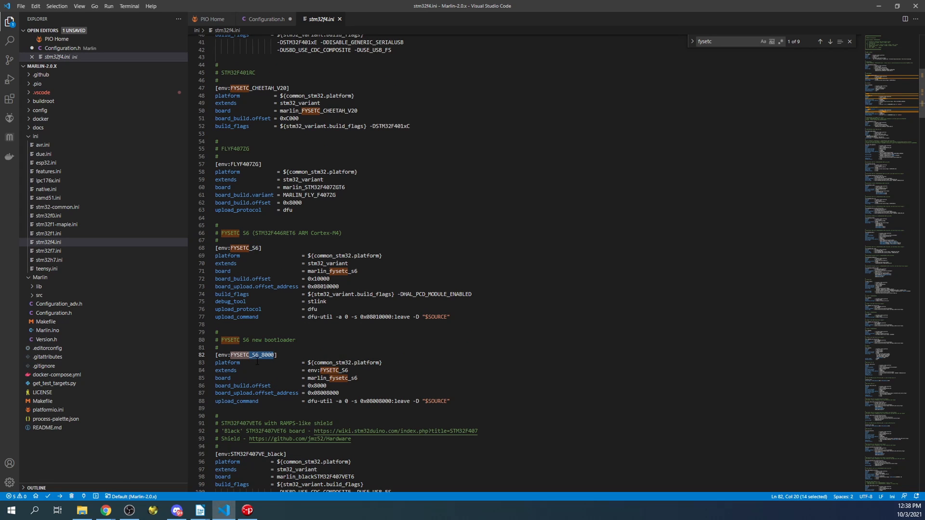
right_click(257, 355)
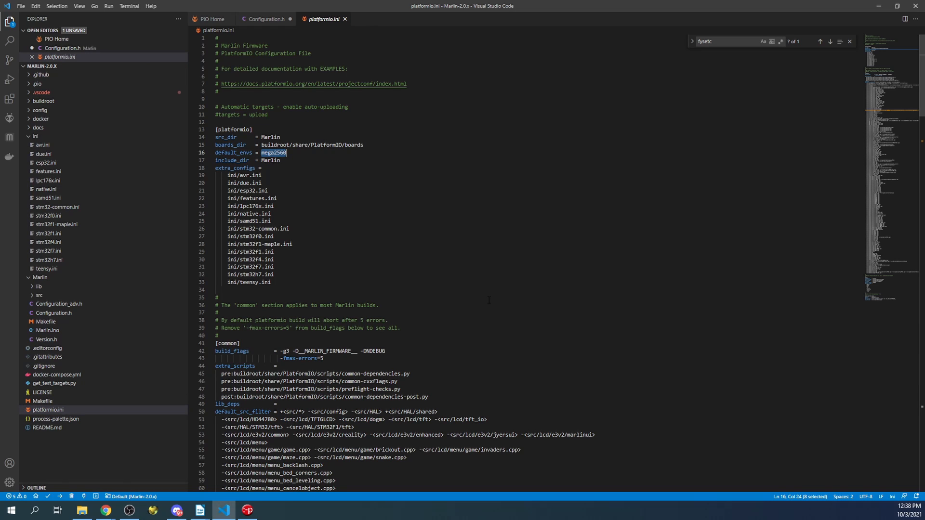
- Replace default_envs mega2560 with FYSETC_S6_8000 in platformio.ini
type("FYSETC_S6_8000")
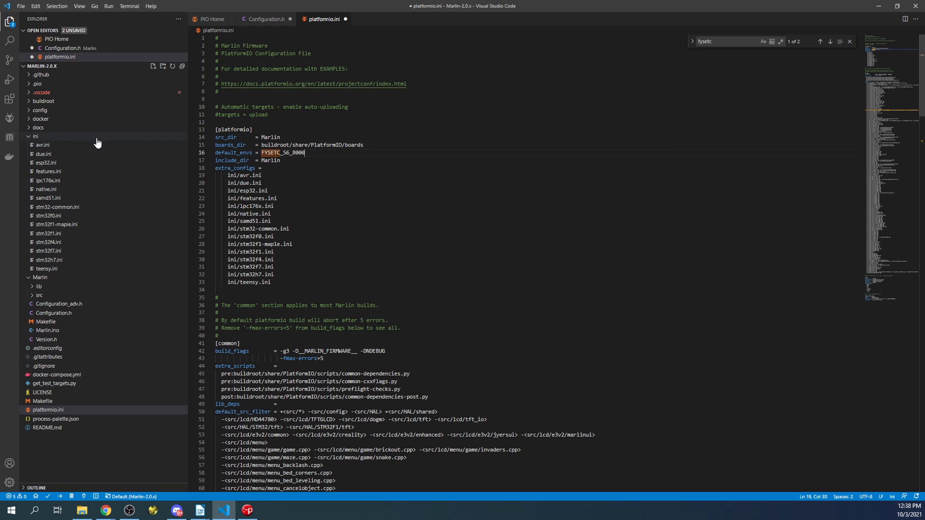
left_click(35, 136)
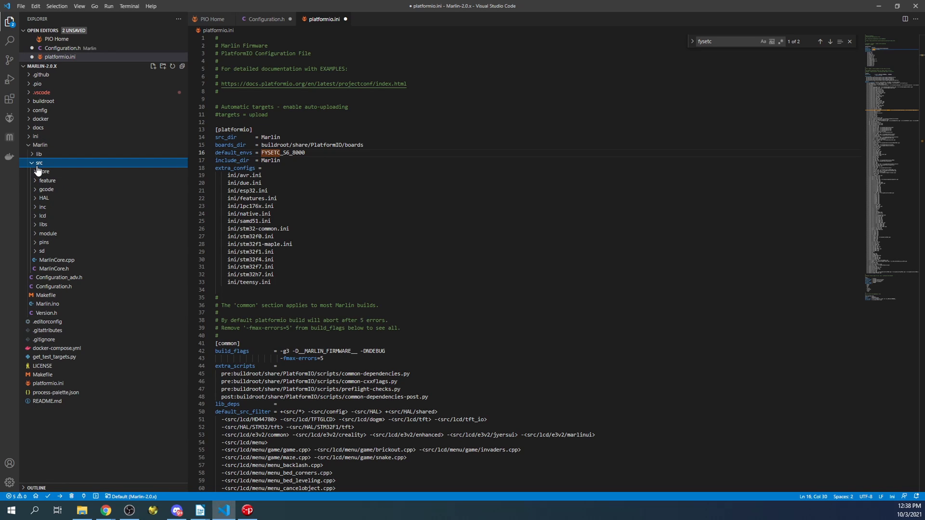
- Expand pins > stm32f4 and scroll through the Spider pins file's stepper and heater pins
left_click(43, 243)
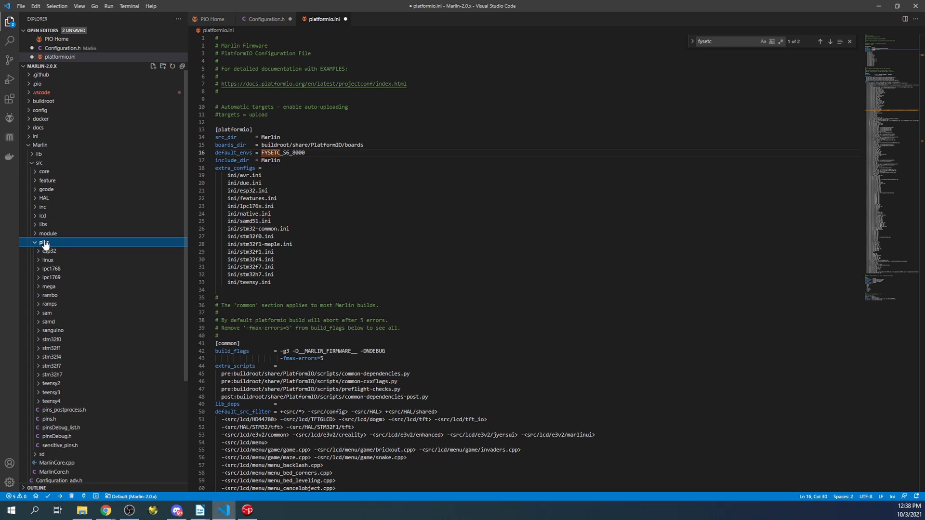
left_click(44, 242)
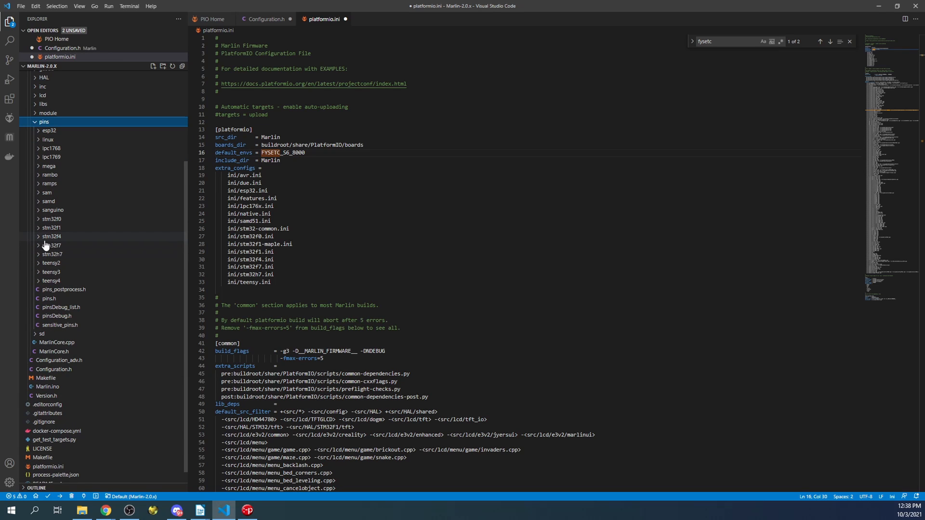
mouse_move(52, 245)
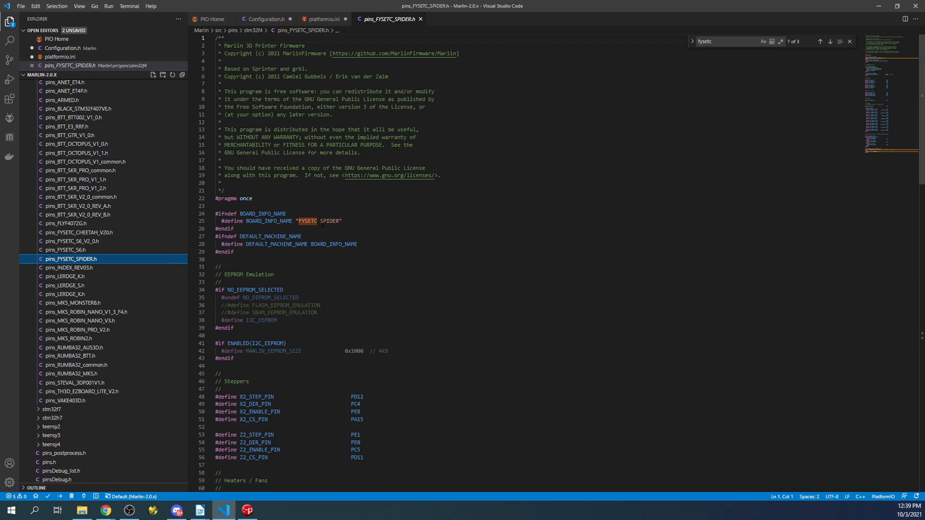
scroll("down", 3)
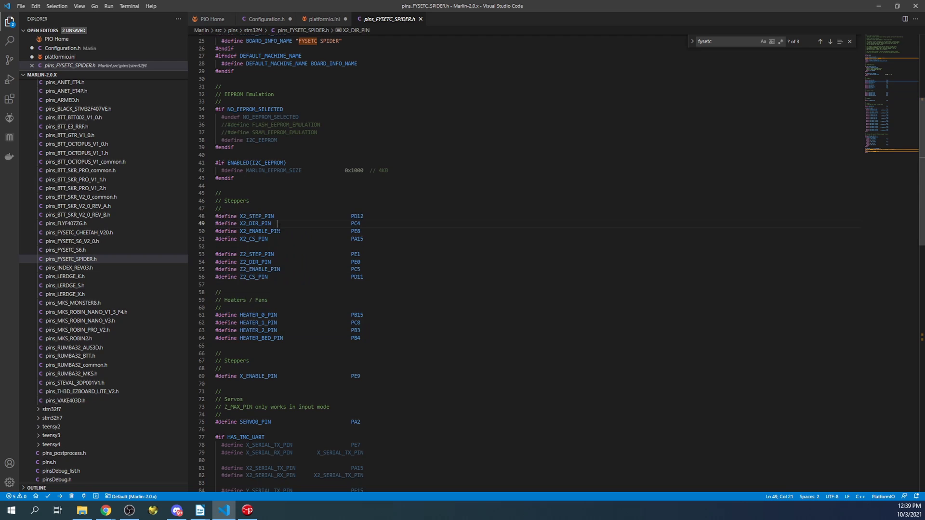
scroll("down", 3)
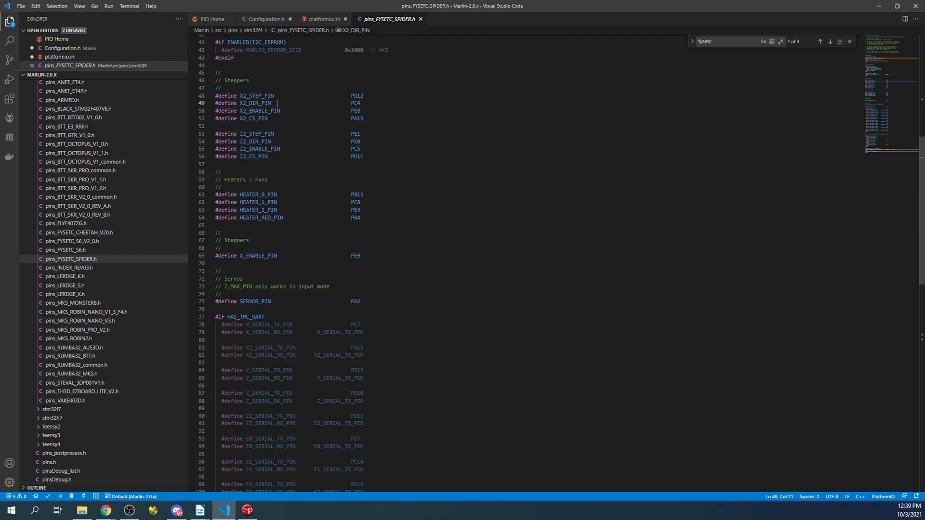
scroll("down", 3)
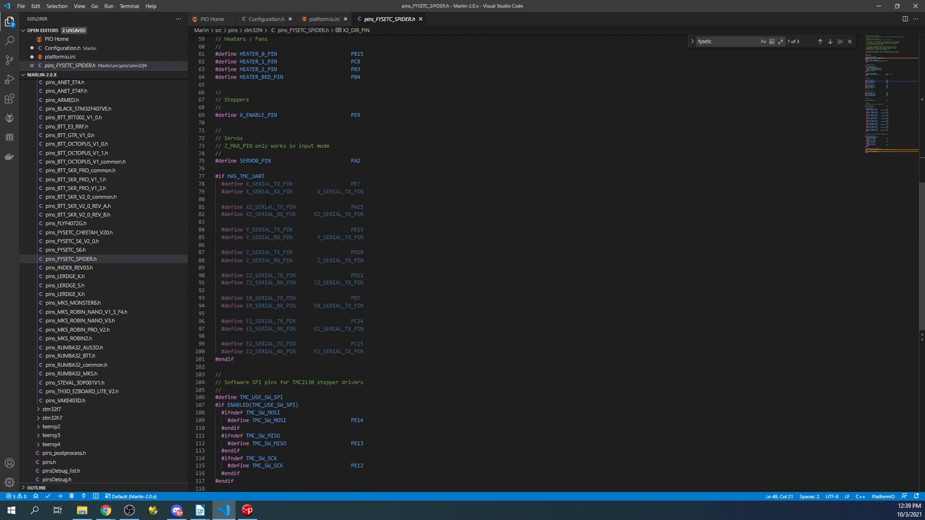
scroll("down", 3)
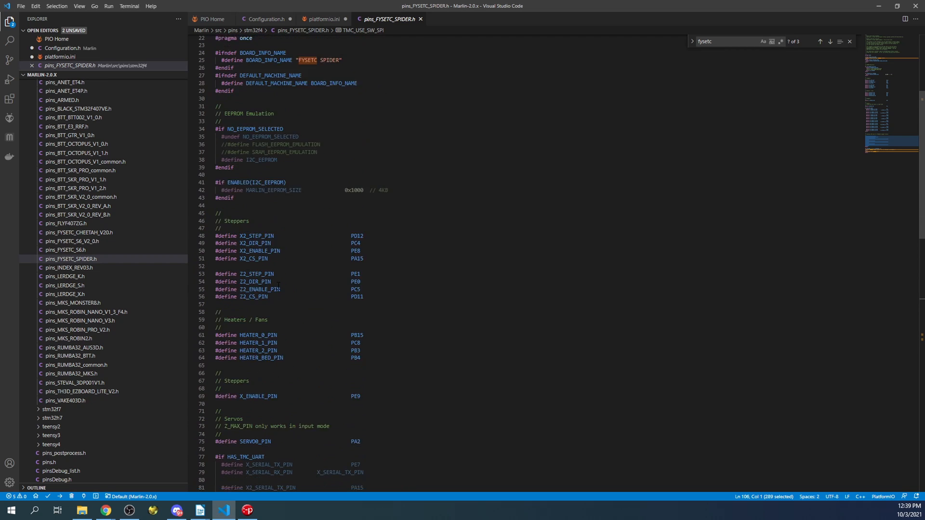
scroll("down", 3)
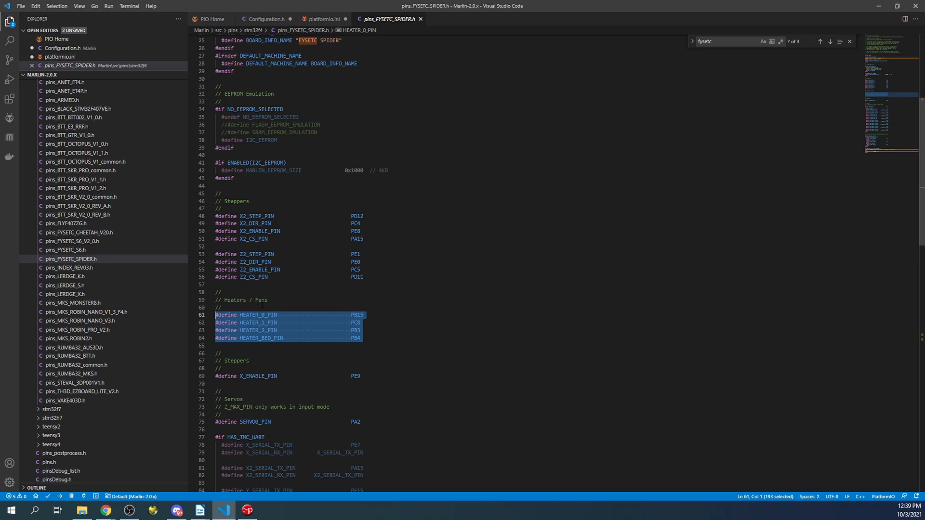
scroll("down", 3)
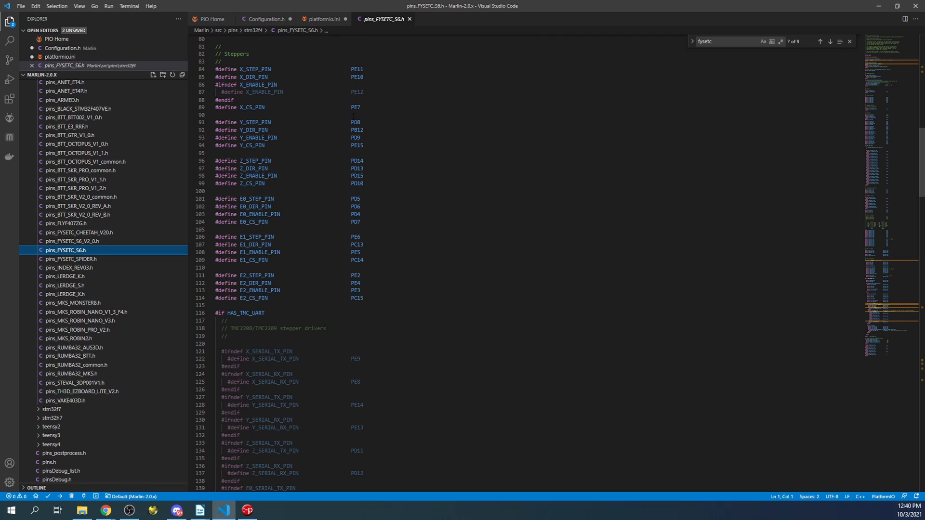
mouse_move(58, 93)
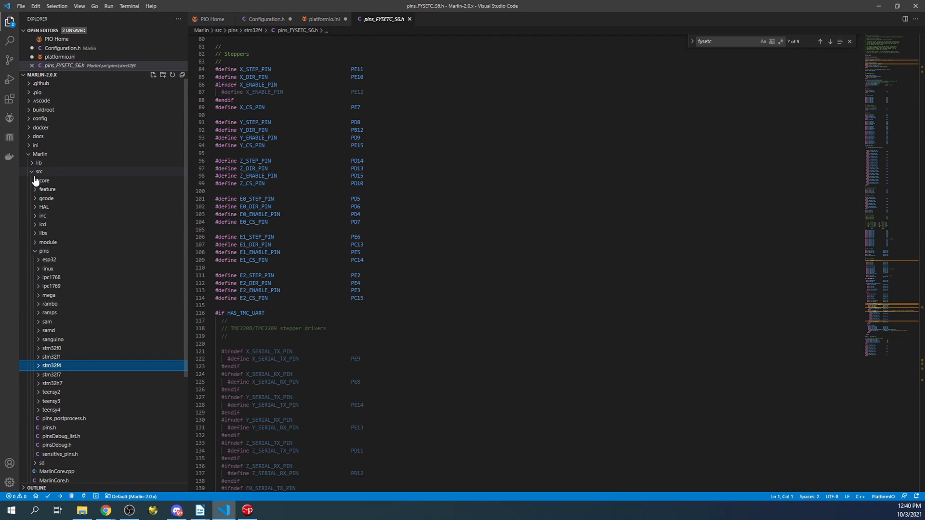
- Expand the .pio build folder down to the old mega2560 build output
left_click(39, 171)
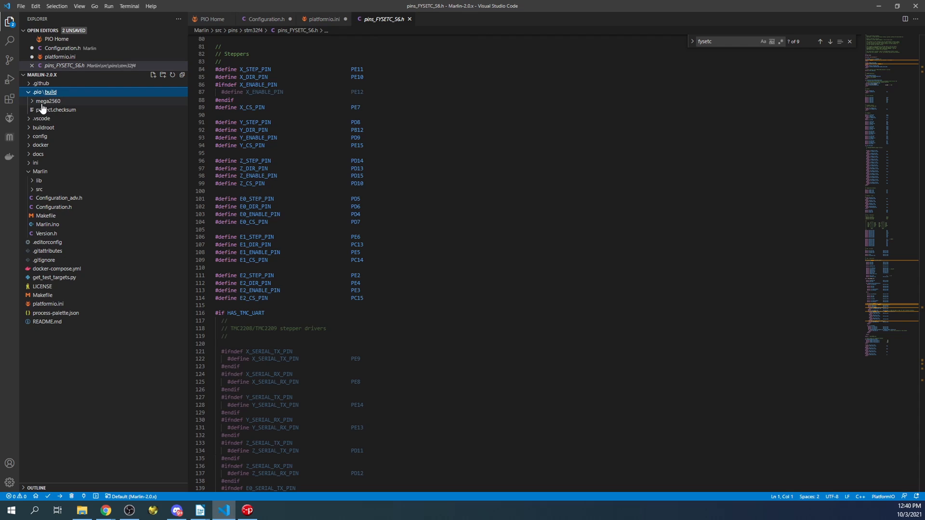
left_click(48, 100)
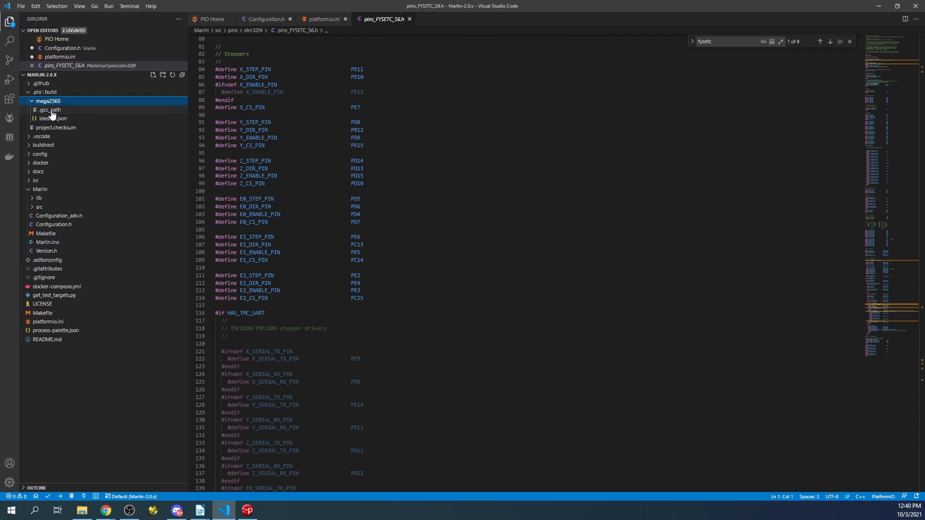
mouse_move(49, 101)
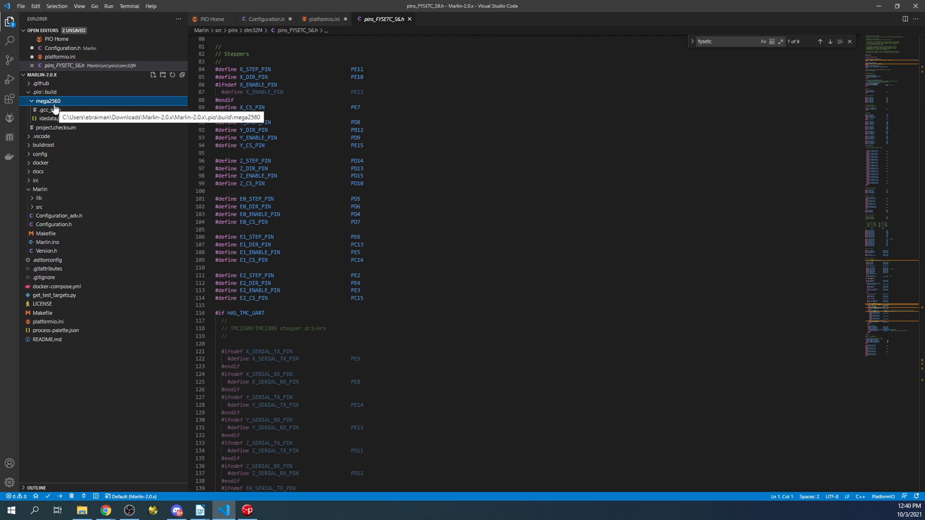
mouse_move(71, 496)
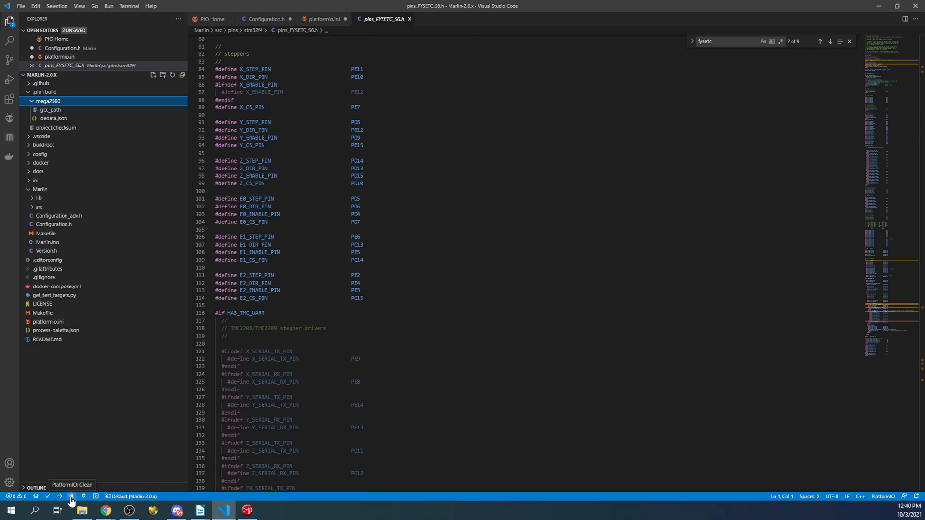
- Run PlatformIO Clean, refresh the Explorer, then build FYSETC_S6_8000
left_click(72, 496)
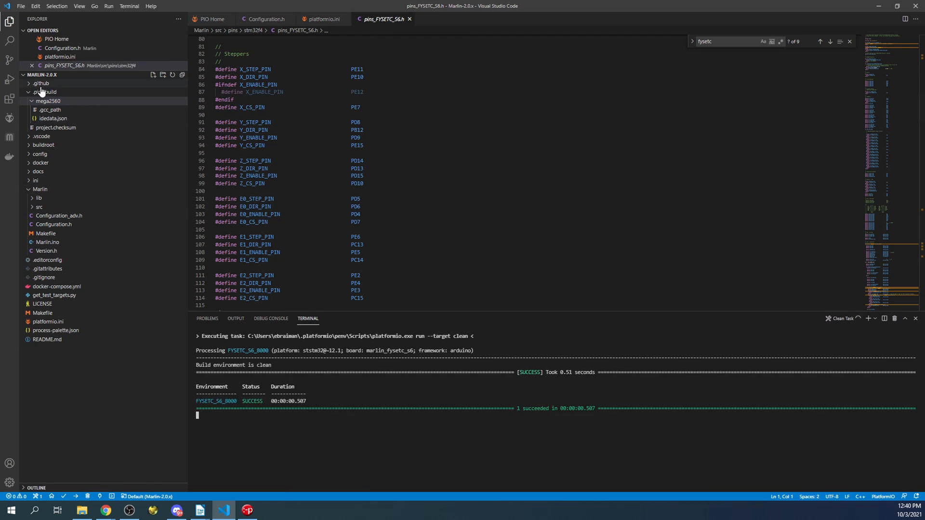
left_click(44, 91)
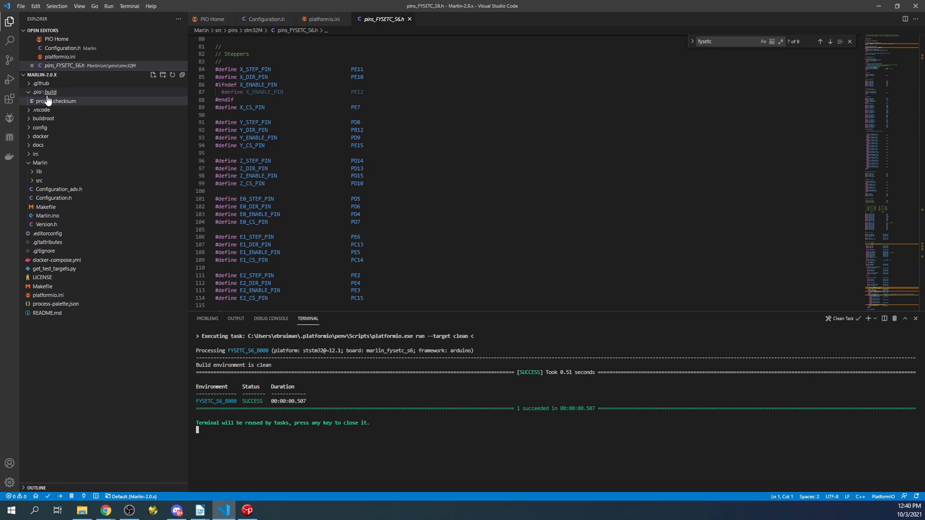
left_click(56, 101)
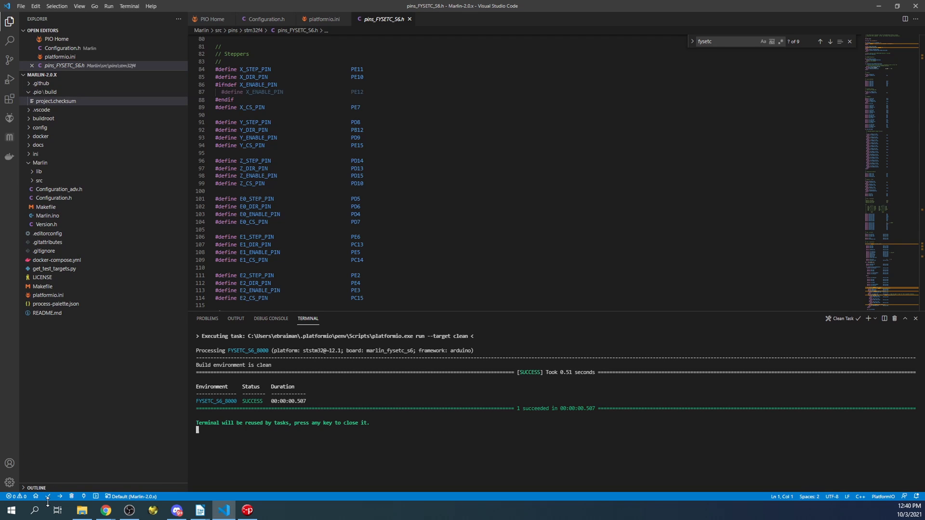
mouse_move(48, 496)
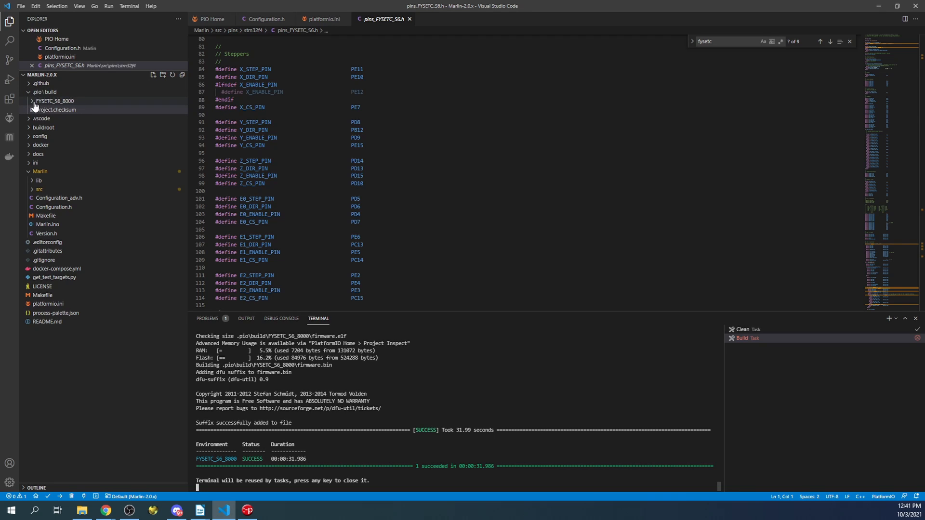
- Expand the FYSETC_S6_8000 build folder and bring up firmware.bin's context menu
left_click(55, 101)
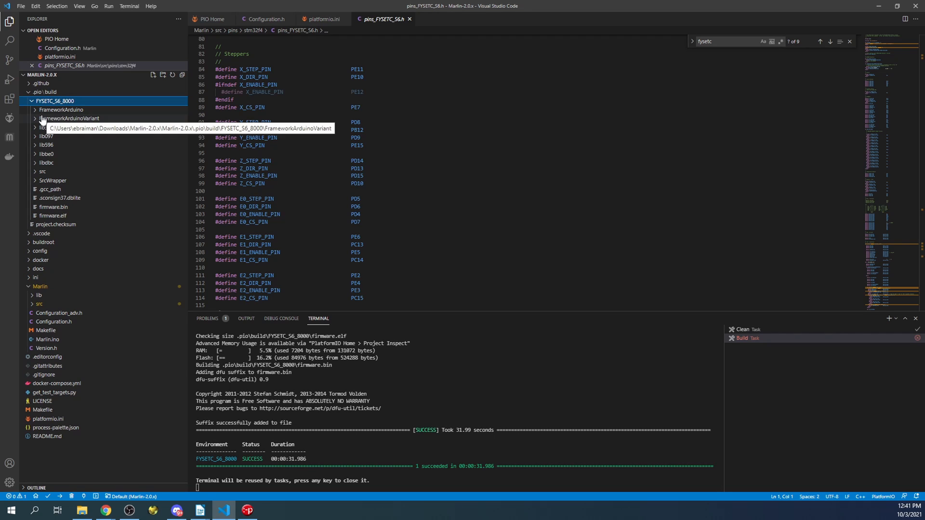
left_click(53, 207)
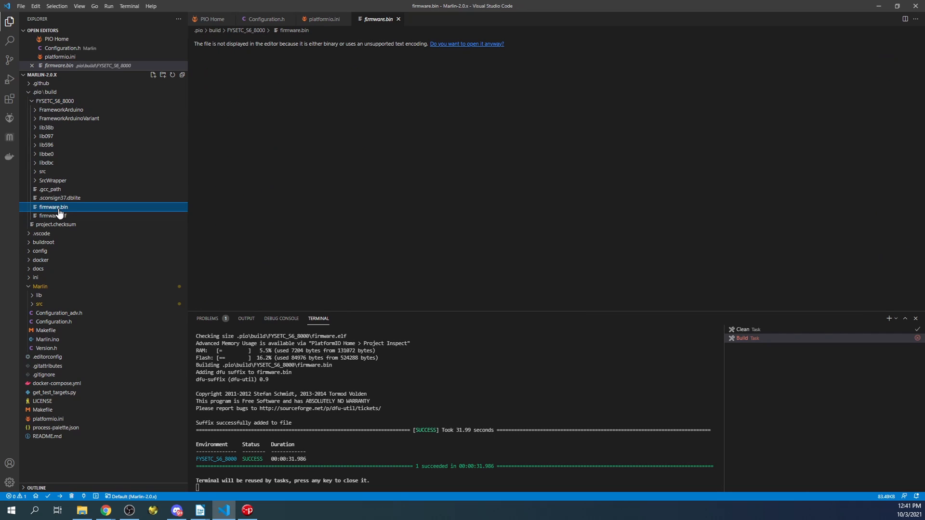
mouse_move(53, 215)
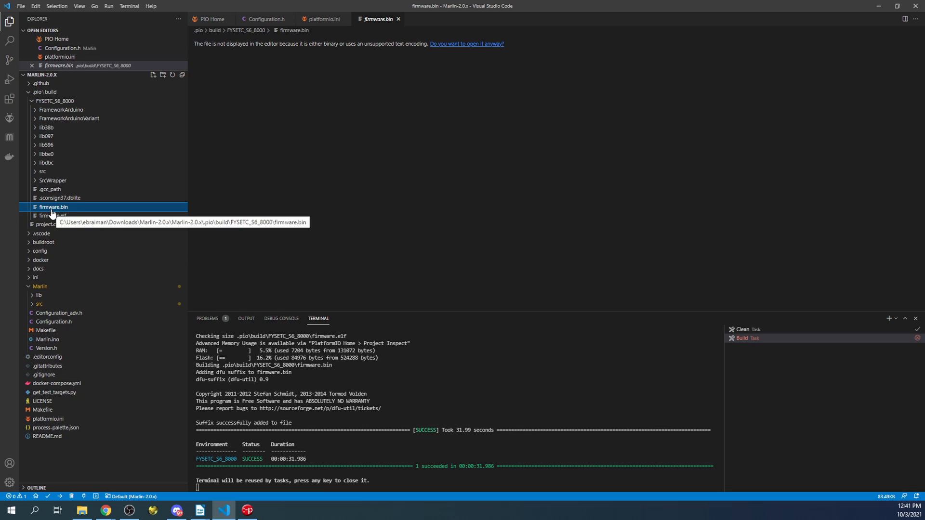
right_click(53, 207)
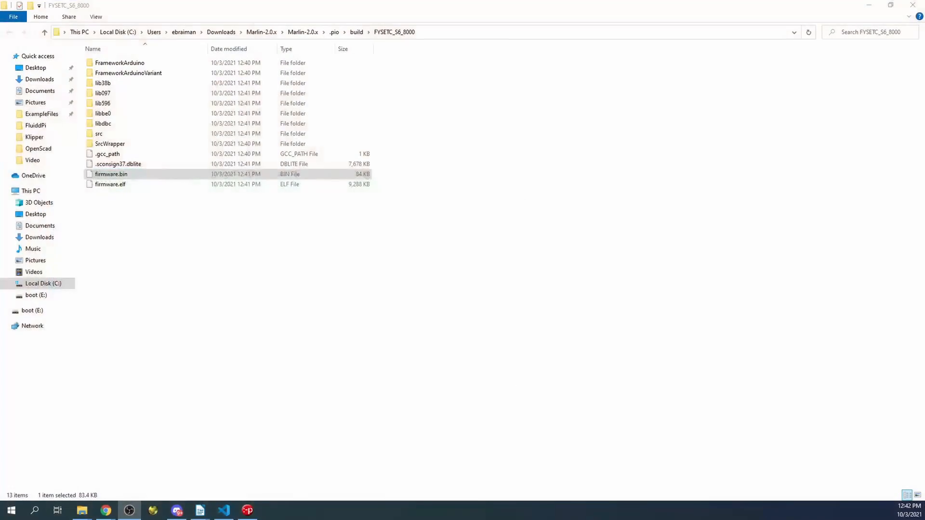
- Show the boot (E:) drive contents, containing only old.bin
left_click(33, 310)
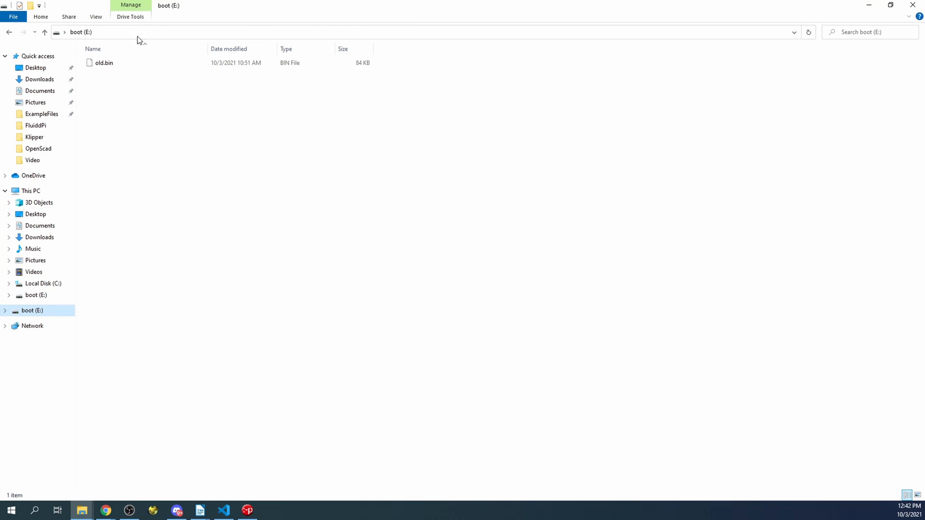
mouse_move(109, 63)
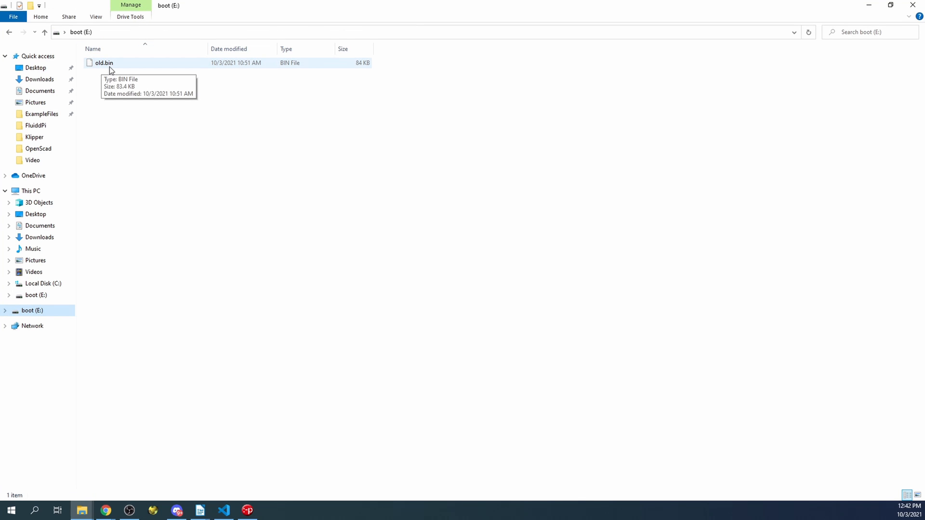
mouse_move(103, 68)
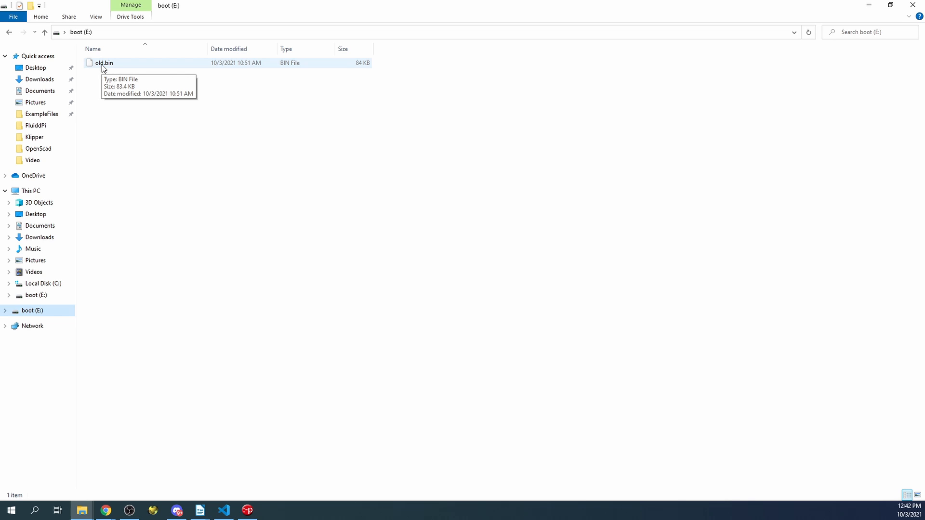
mouse_move(118, 69)
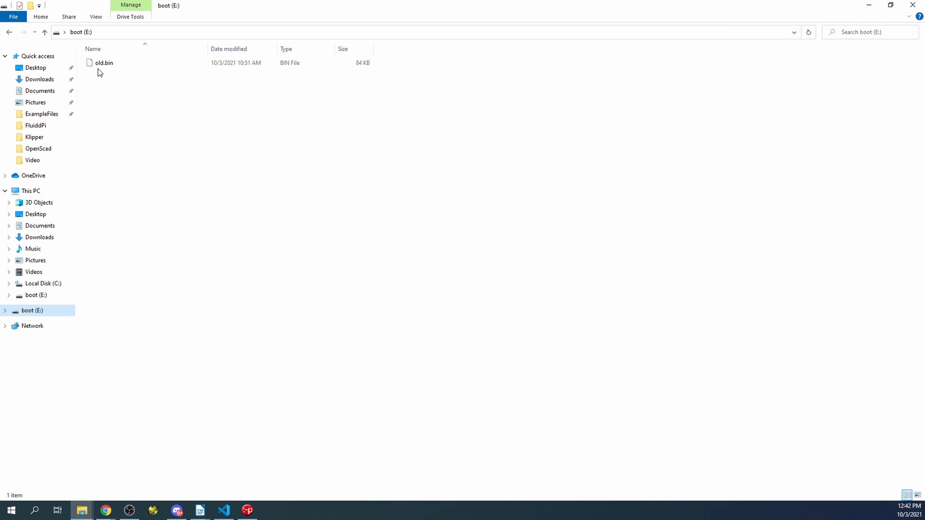
mouse_move(102, 73)
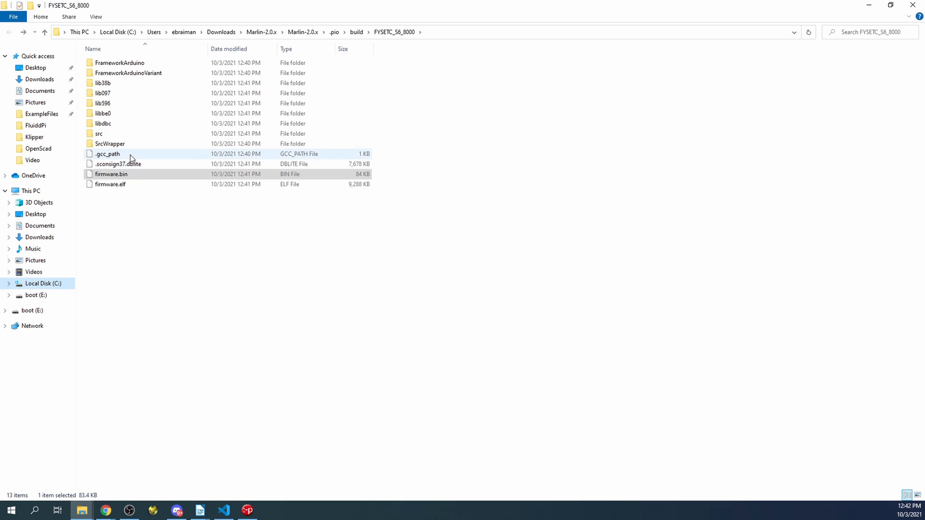
- Bring up firmware.bin's context menu to copy it to the SD card
right_click(111, 174)
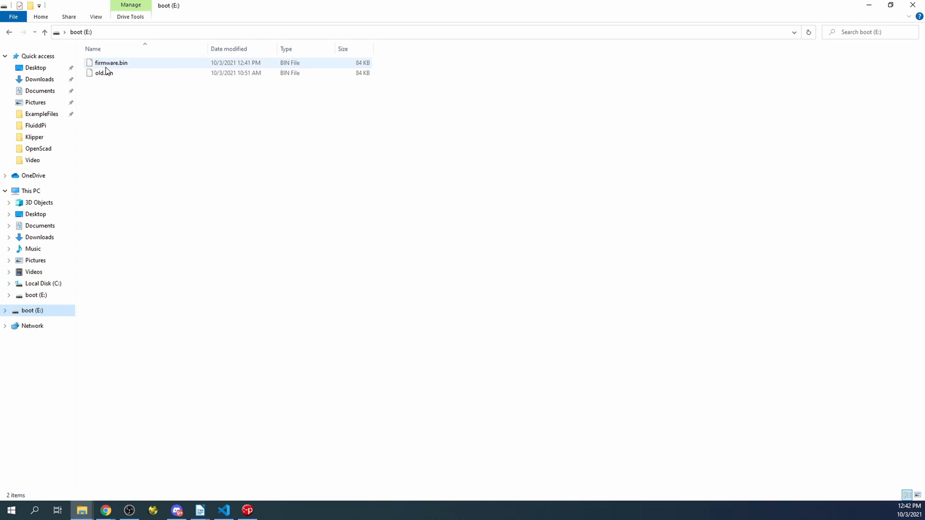
mouse_move(121, 71)
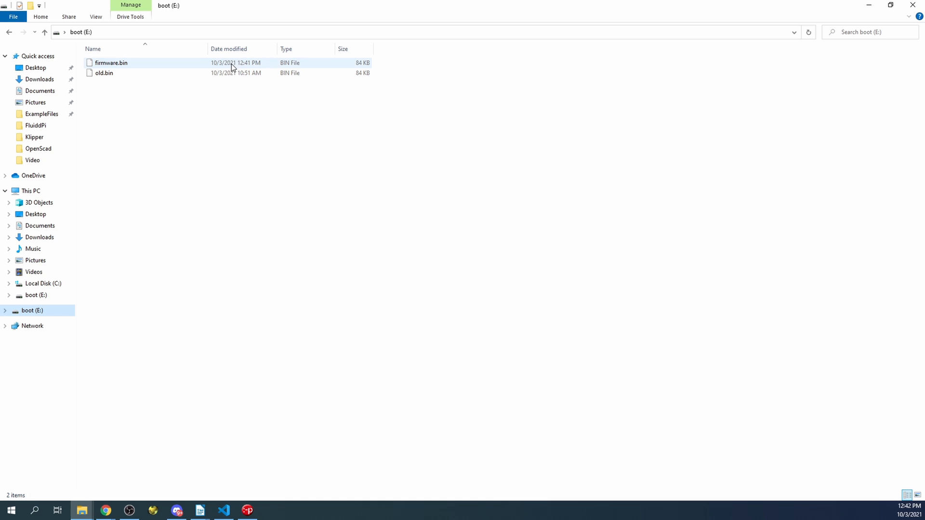
mouse_move(252, 66)
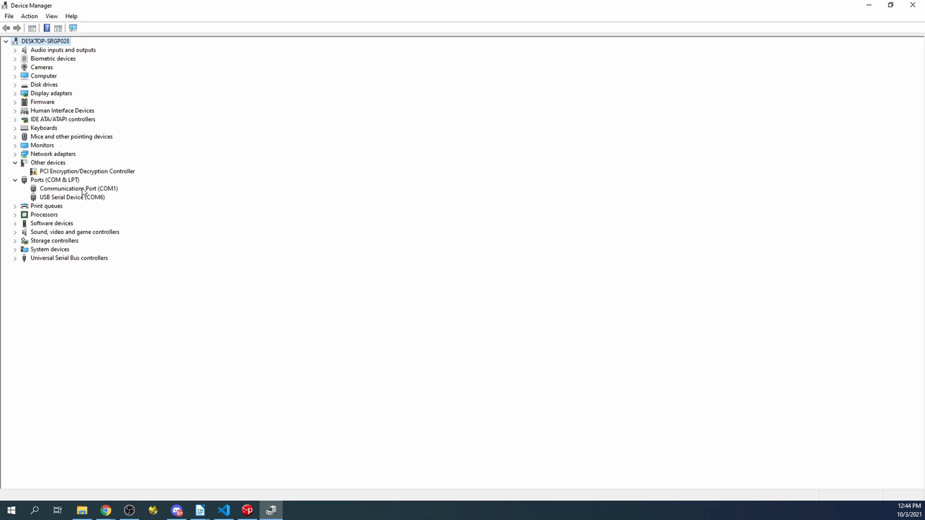
mouse_move(107, 202)
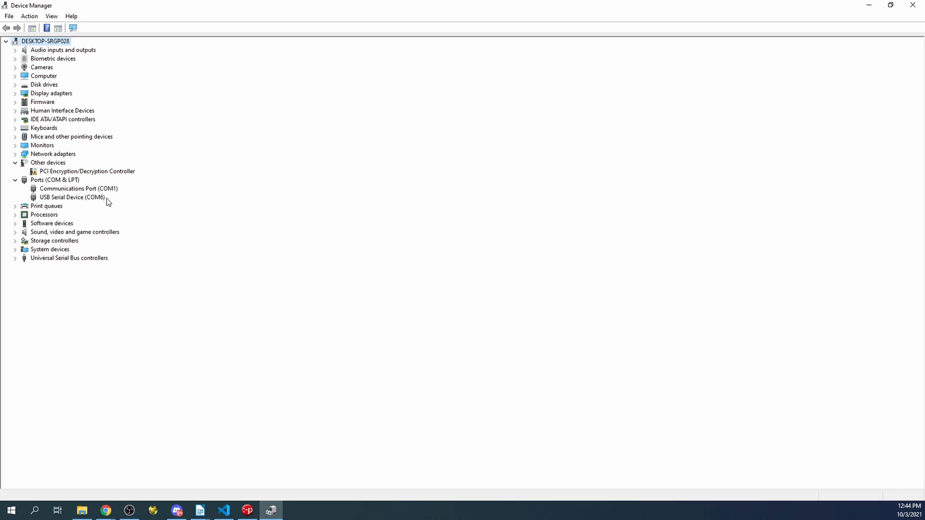
mouse_move(87, 203)
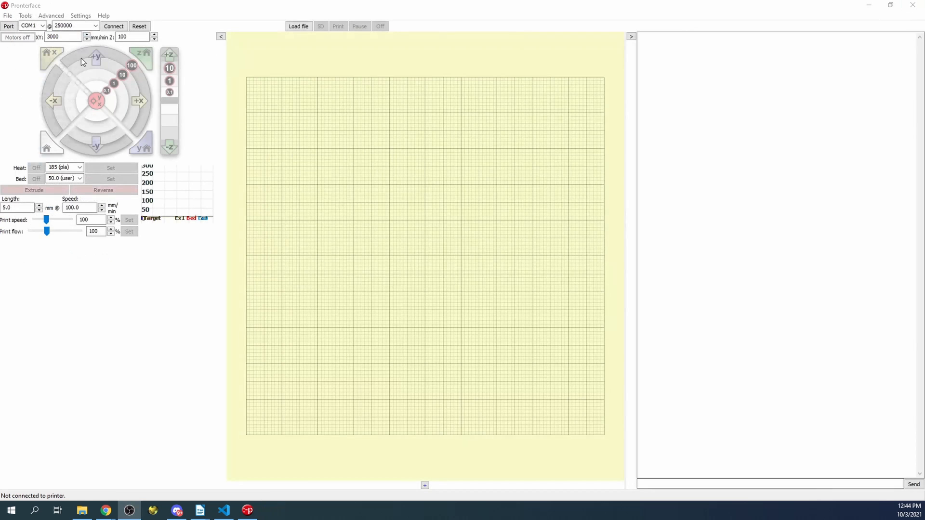
mouse_move(32, 26)
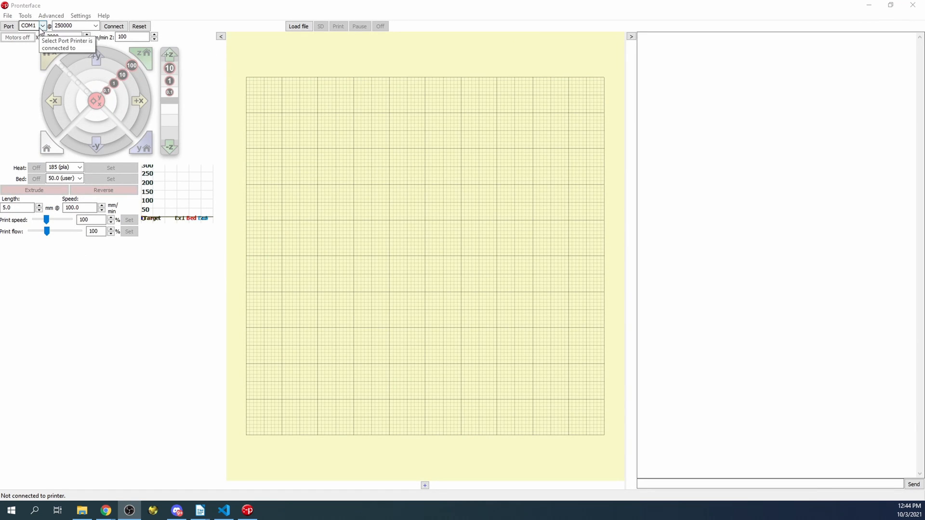
- Select COM6 as the port and connect to the printer board
left_click(42, 26)
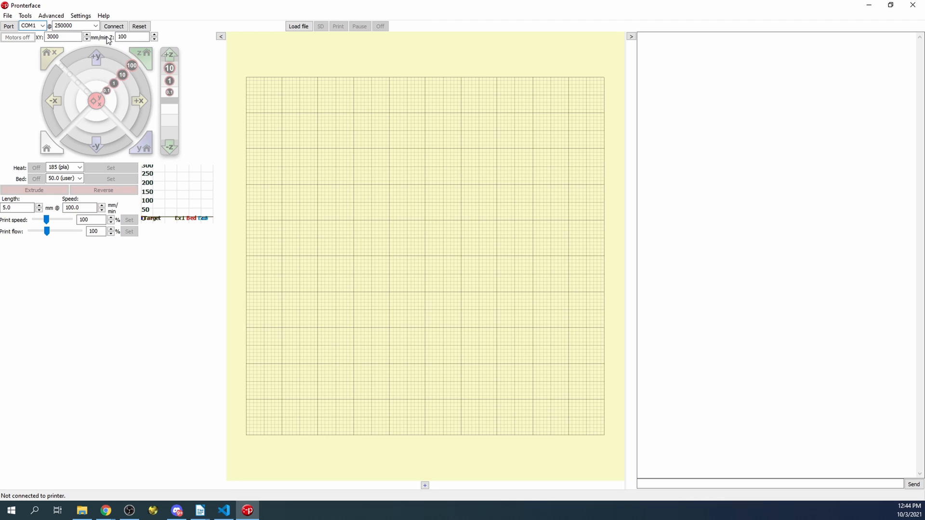
left_click(32, 25)
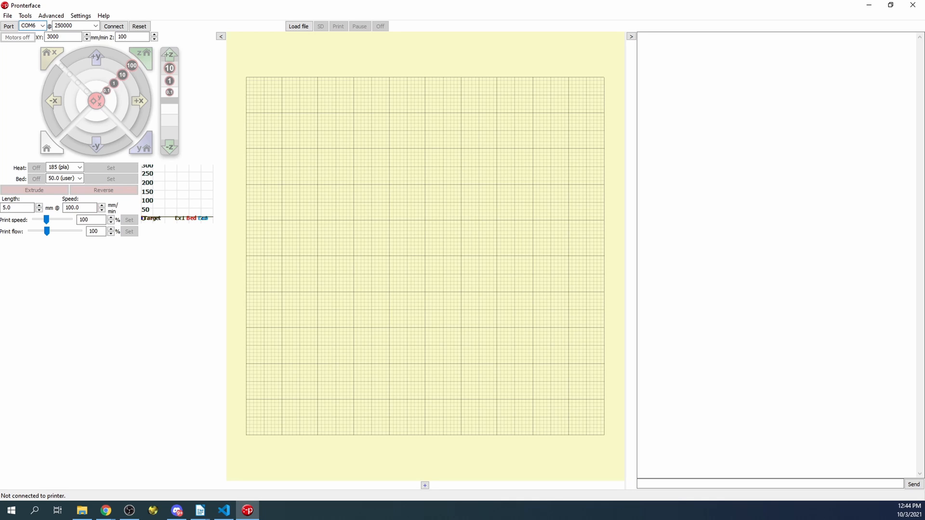
left_click(113, 27)
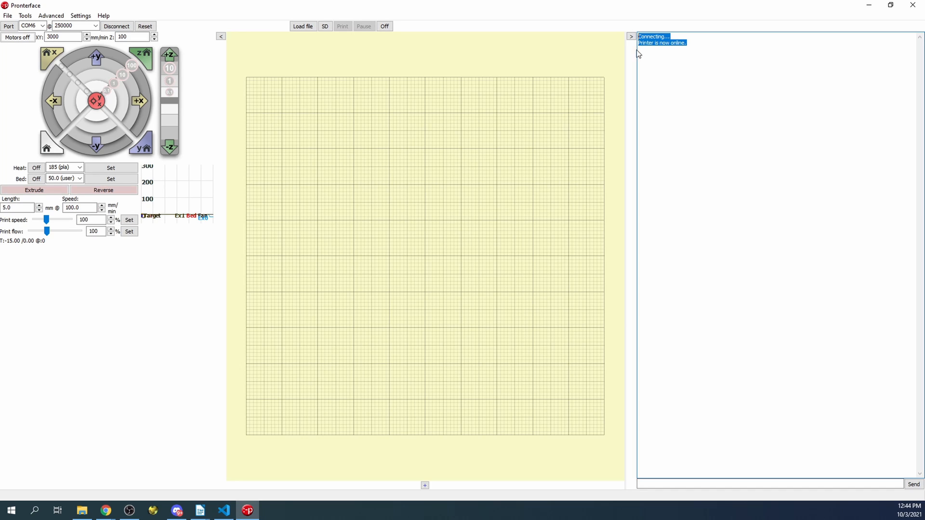
mouse_move(675, 105)
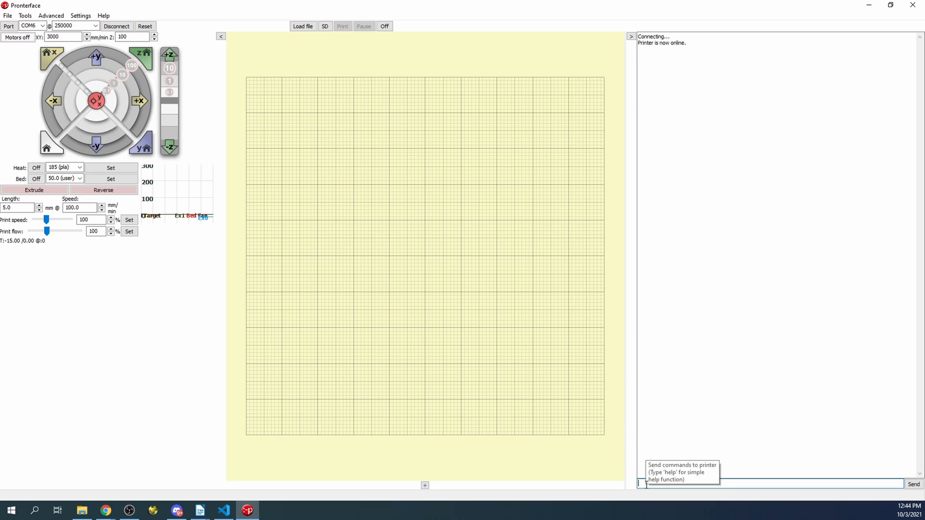
- Send M119 to query endstop status, showing x_min, y_min, z_min TRIGGERED
type("M")
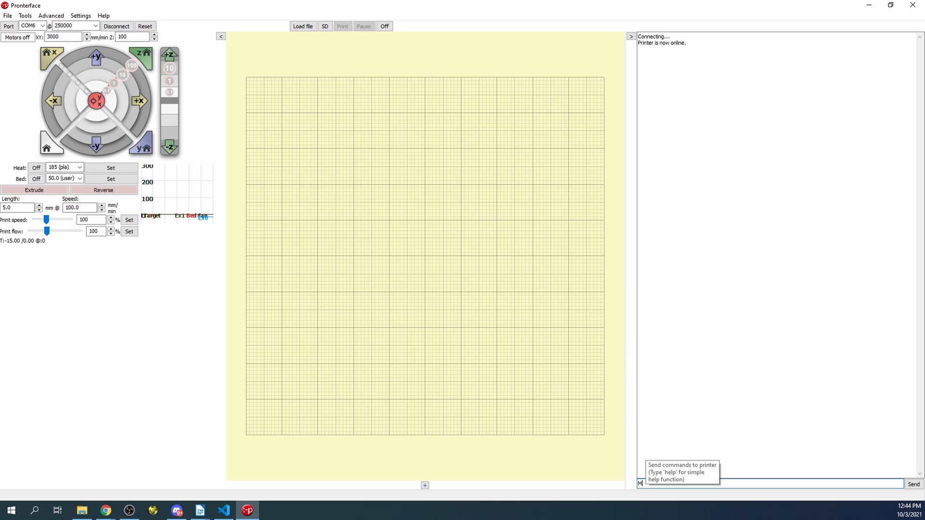
type("M119")
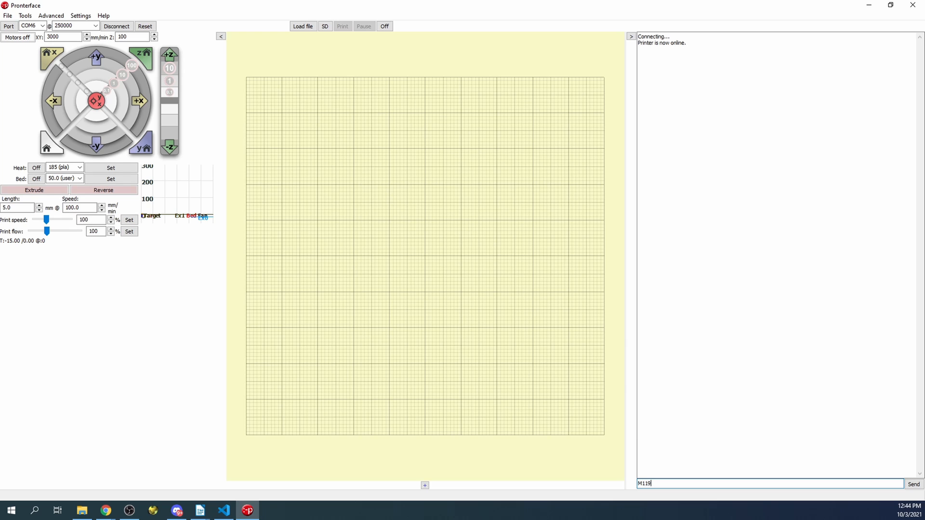
mouse_move(10, 509)
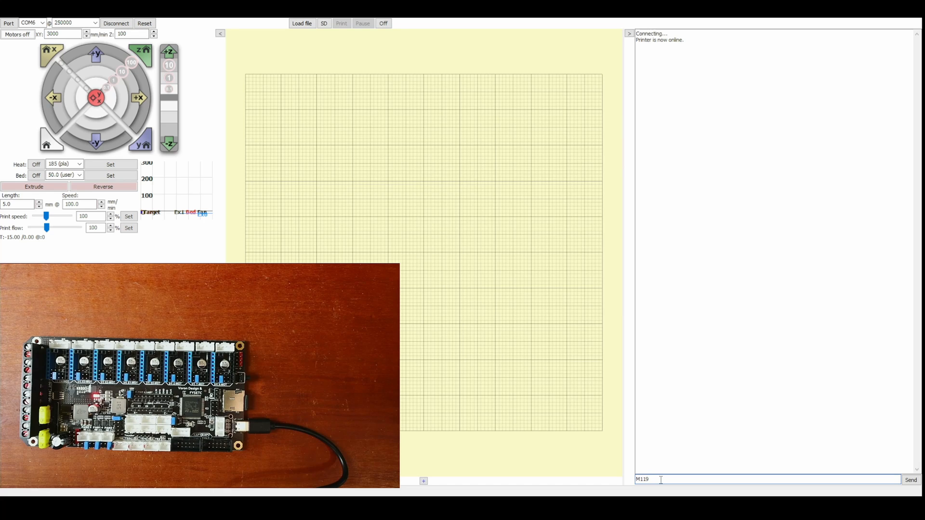
left_click(910, 480)
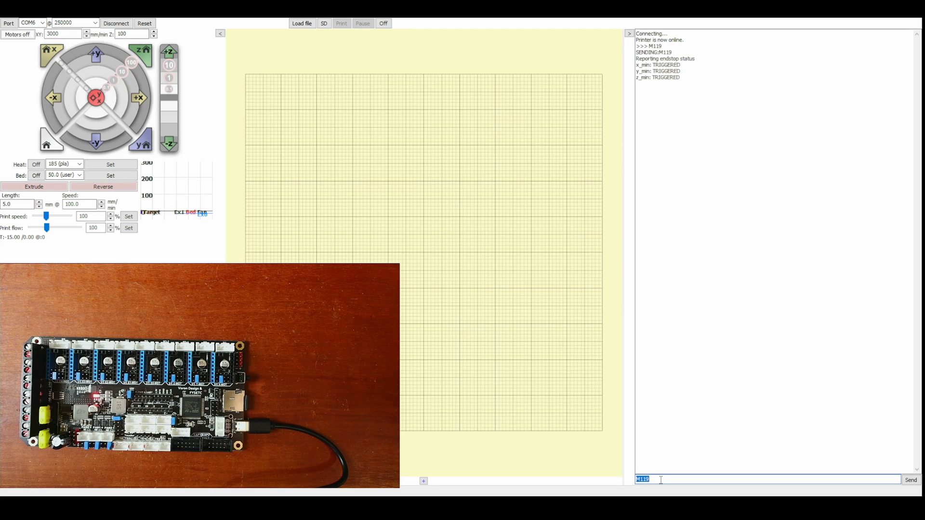